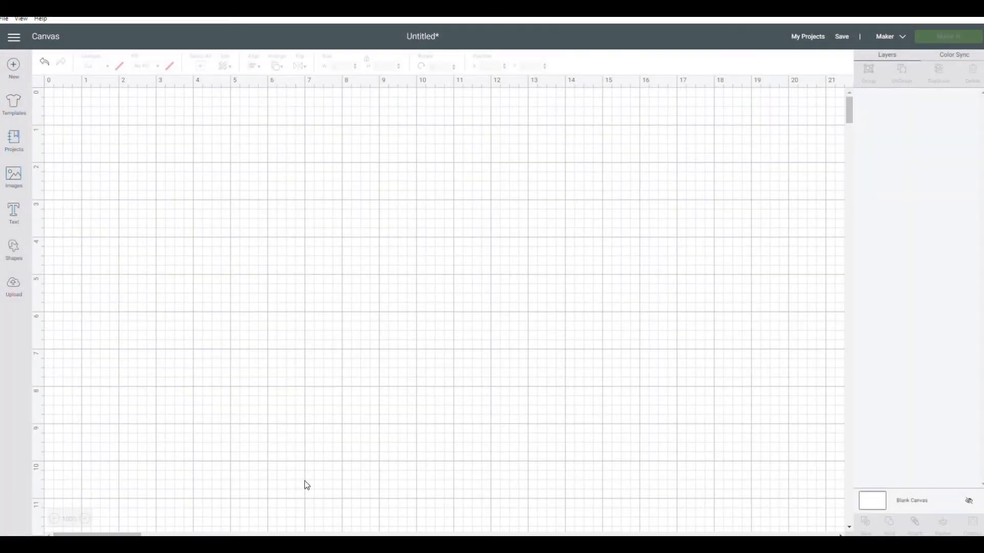
mouse_move(305, 480)
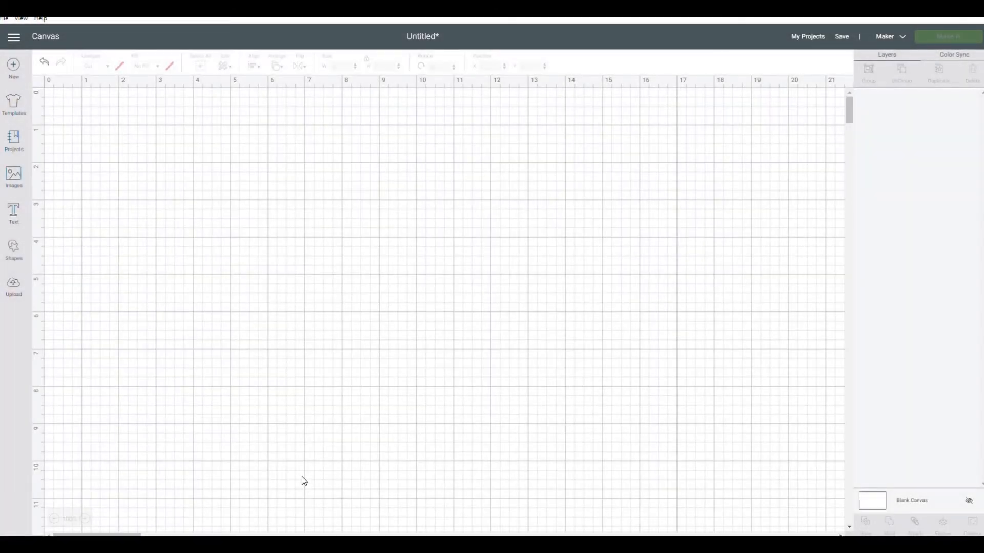
mouse_move(343, 393)
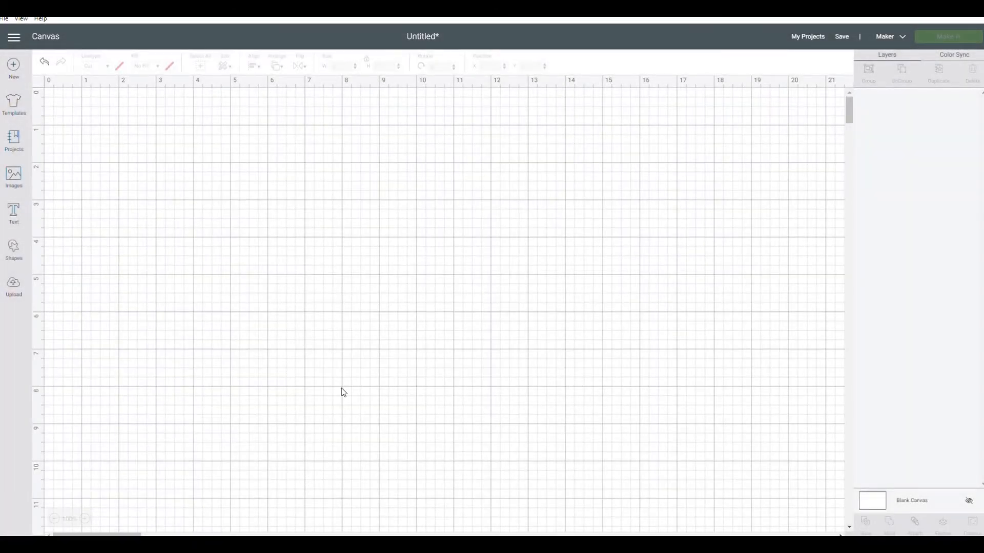
mouse_move(861, 532)
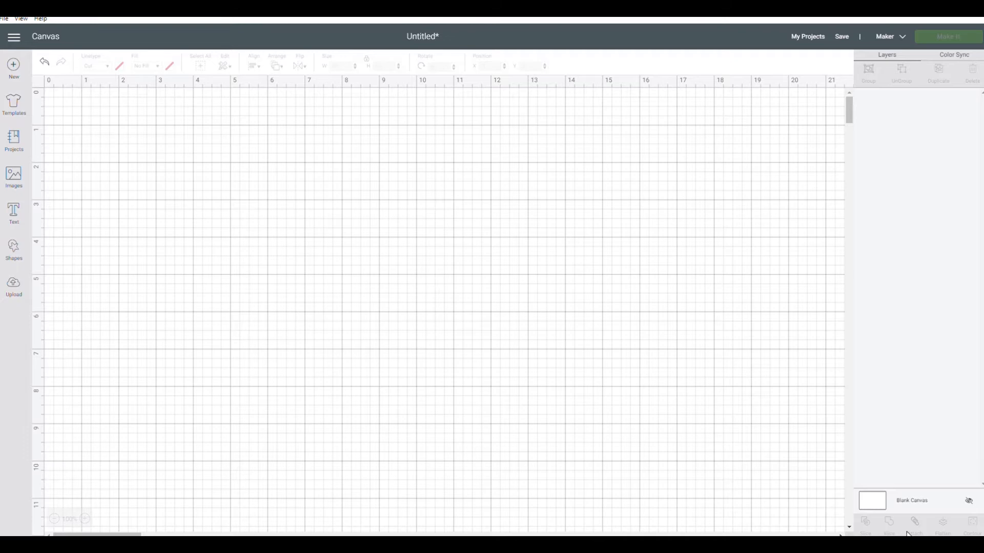
Add a purple square and a dark green triangle from Shapes as two separate layers
left_click(491, 275)
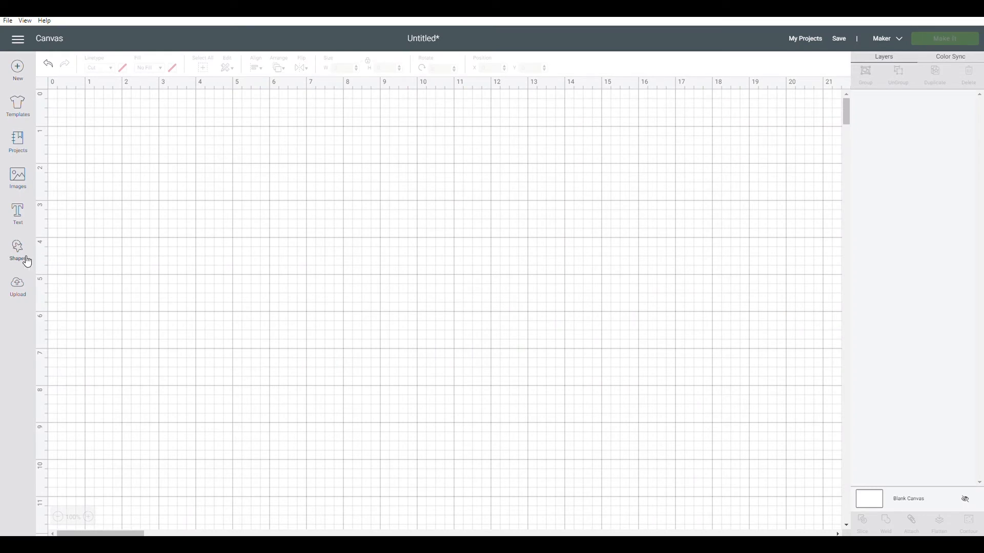
left_click(17, 251)
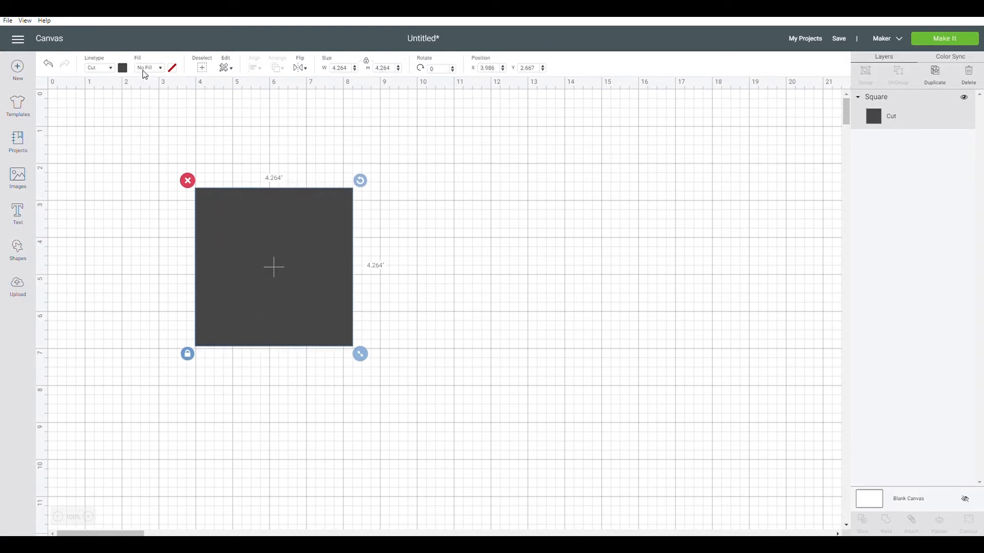
left_click(122, 67)
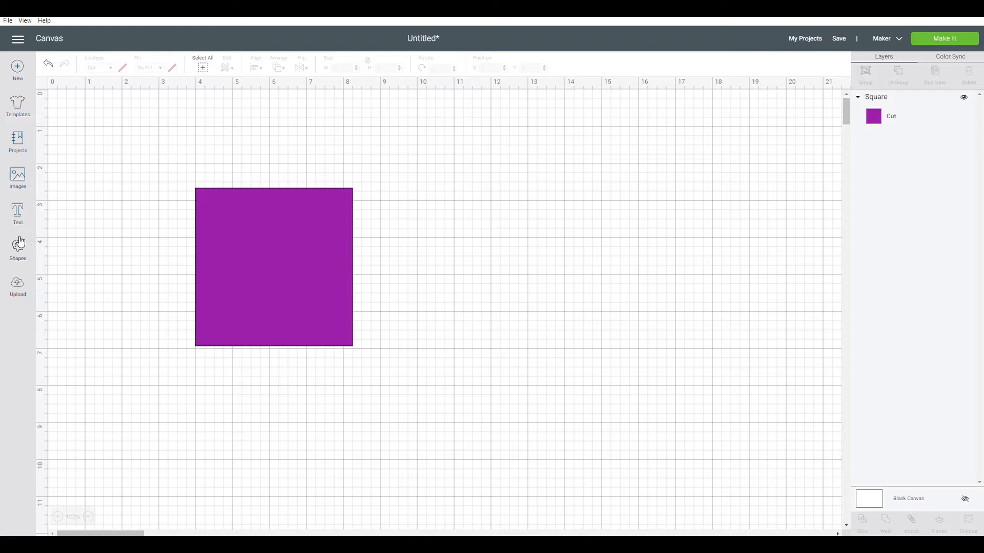
left_click(58, 217)
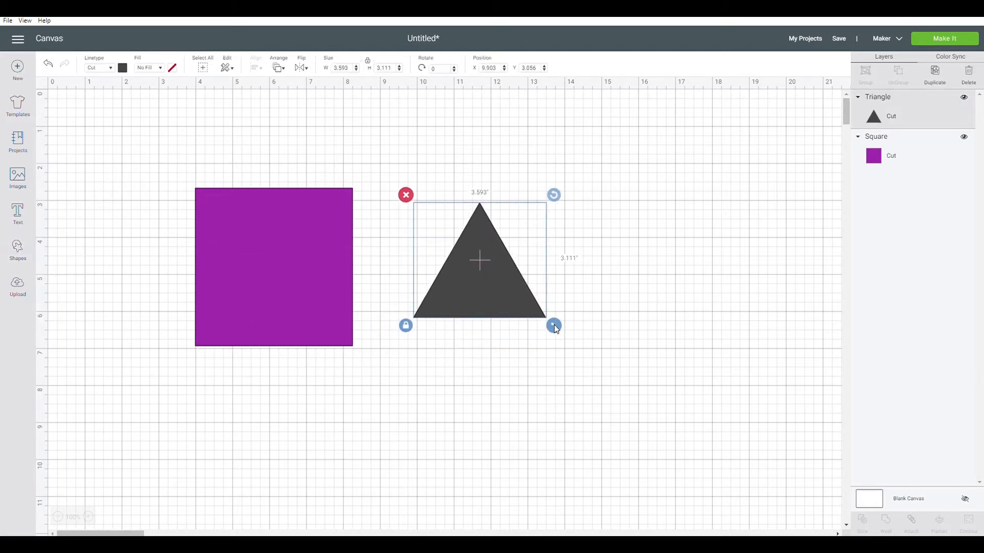
left_click(122, 68)
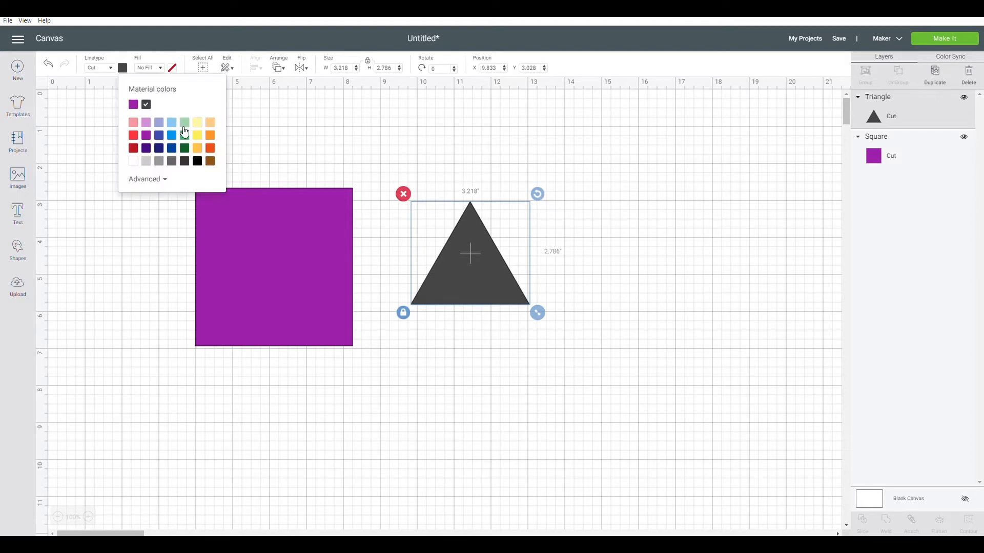
left_click(183, 148)
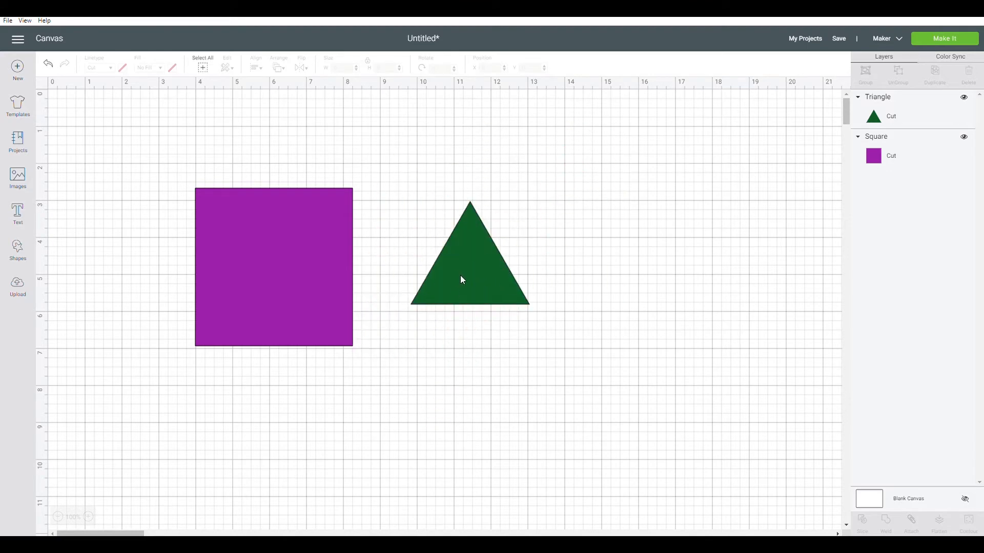
mouse_move(286, 233)
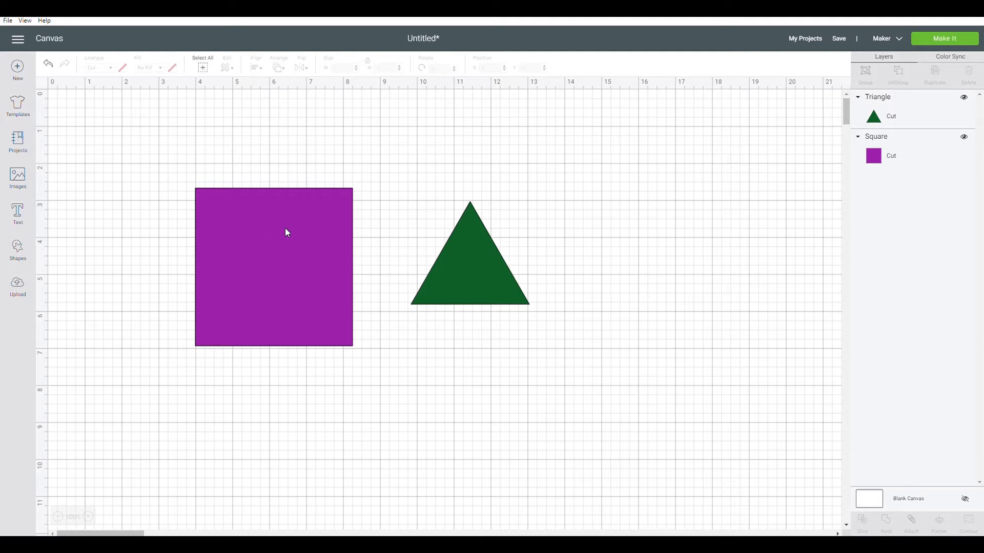
mouse_move(290, 290)
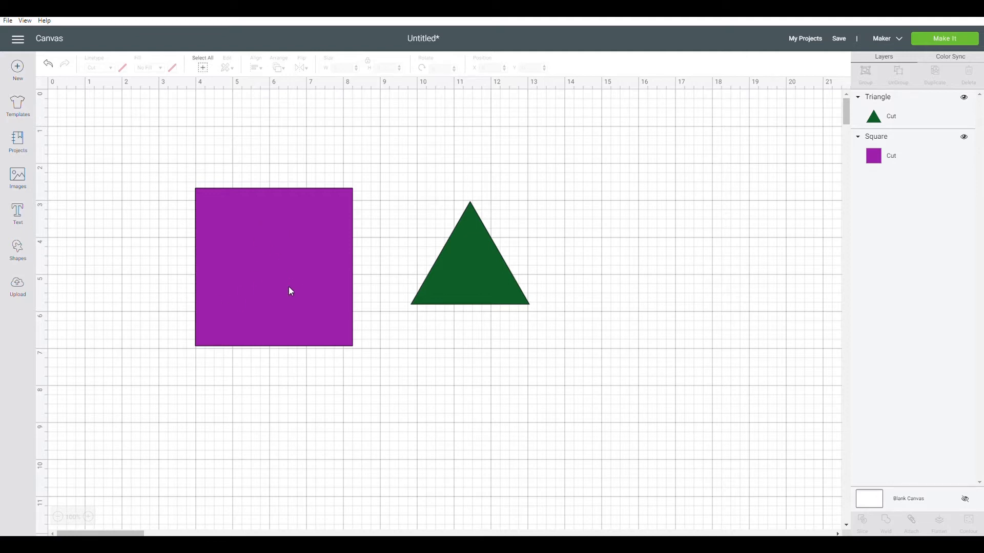
mouse_move(467, 279)
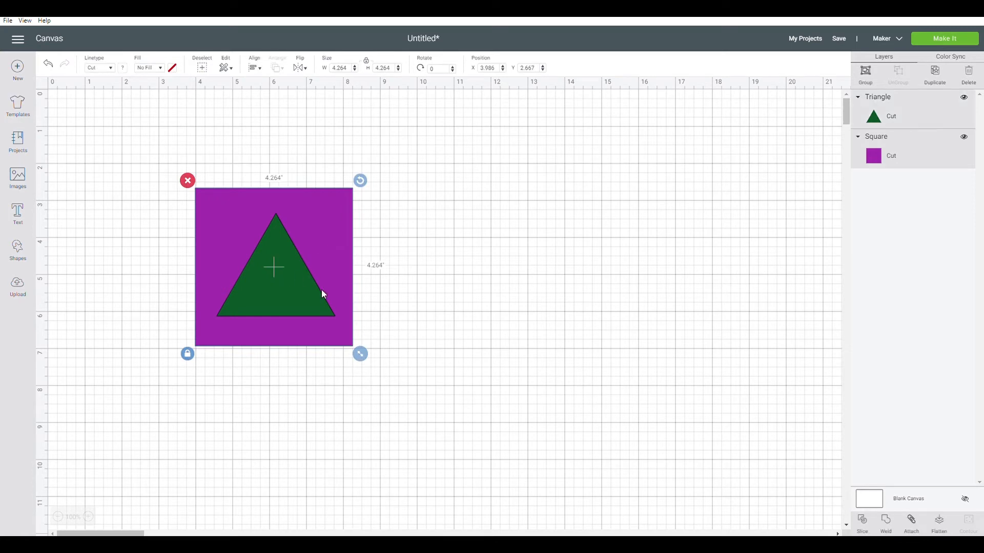
mouse_move(829, 474)
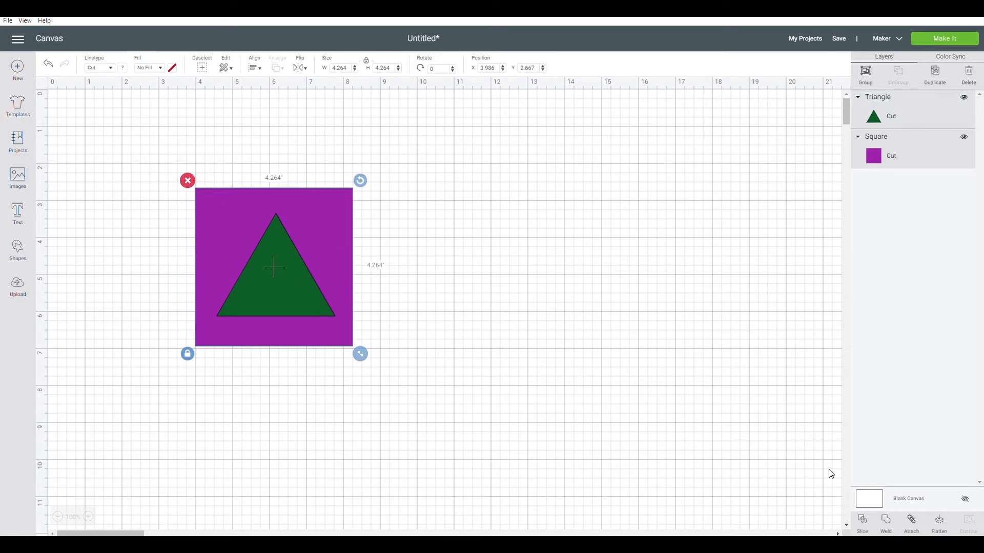
Slice the overlapping green triangle out of the purple square
left_click(861, 521)
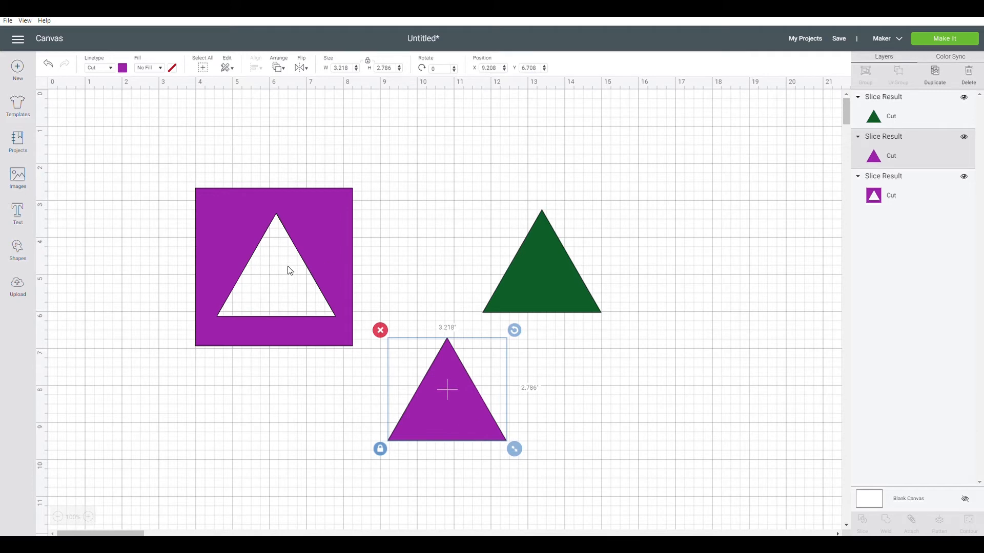
mouse_move(297, 264)
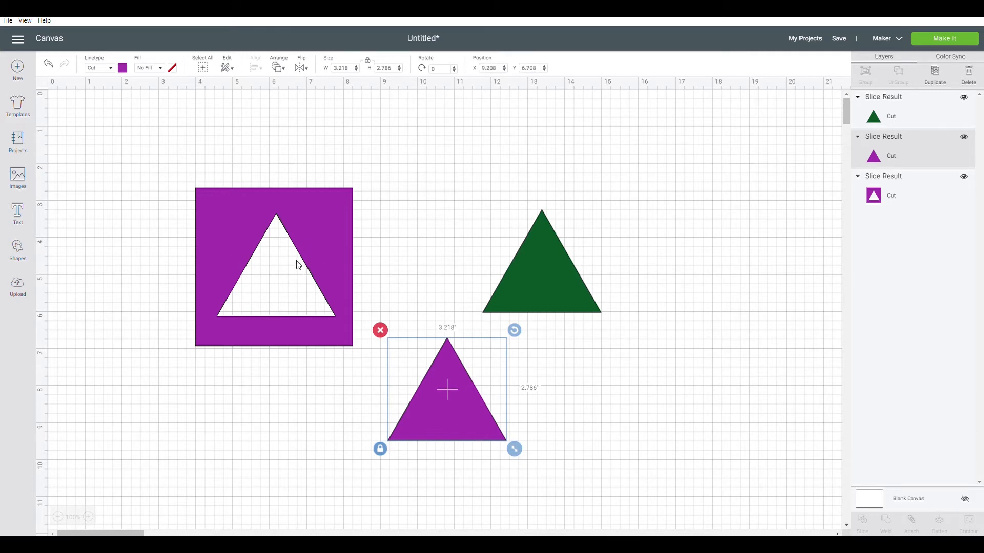
mouse_move(336, 233)
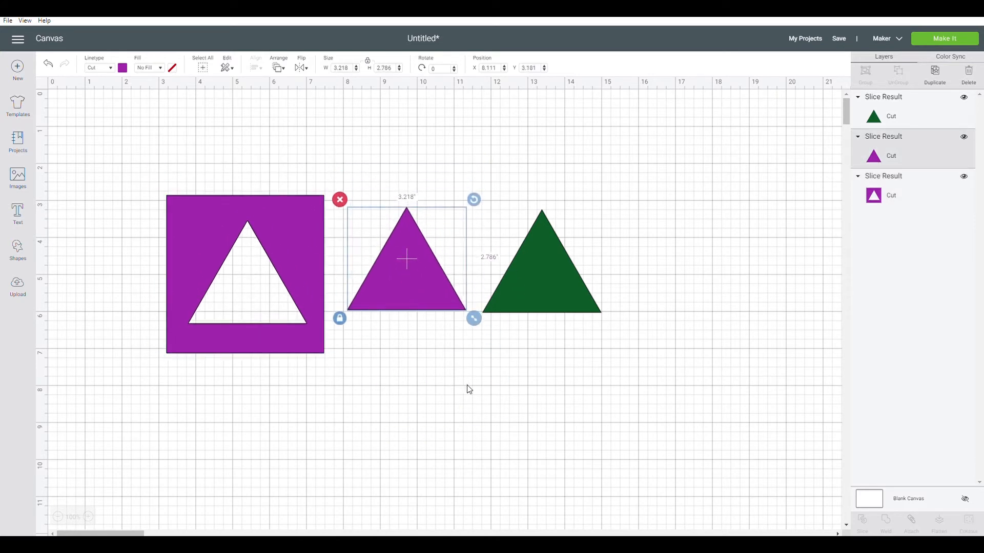
Weld the two overlapping purple triangles into one double-peaked shape and reposition it
left_click(336, 358)
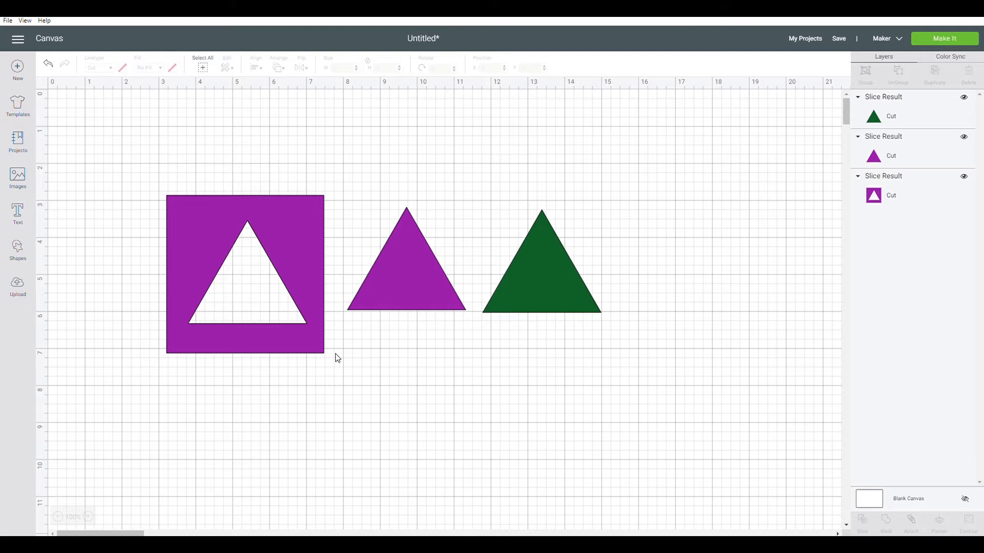
left_click(541, 264)
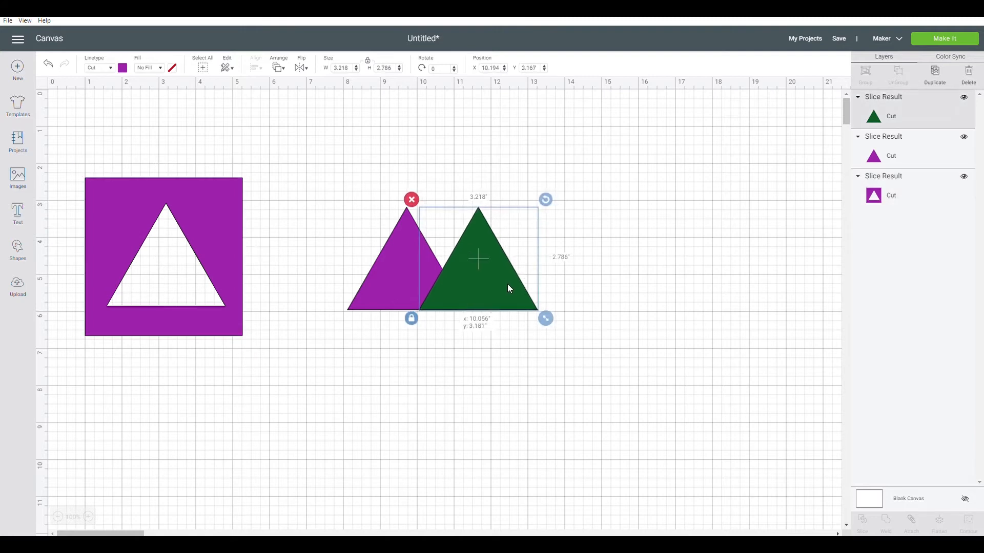
left_click(389, 242)
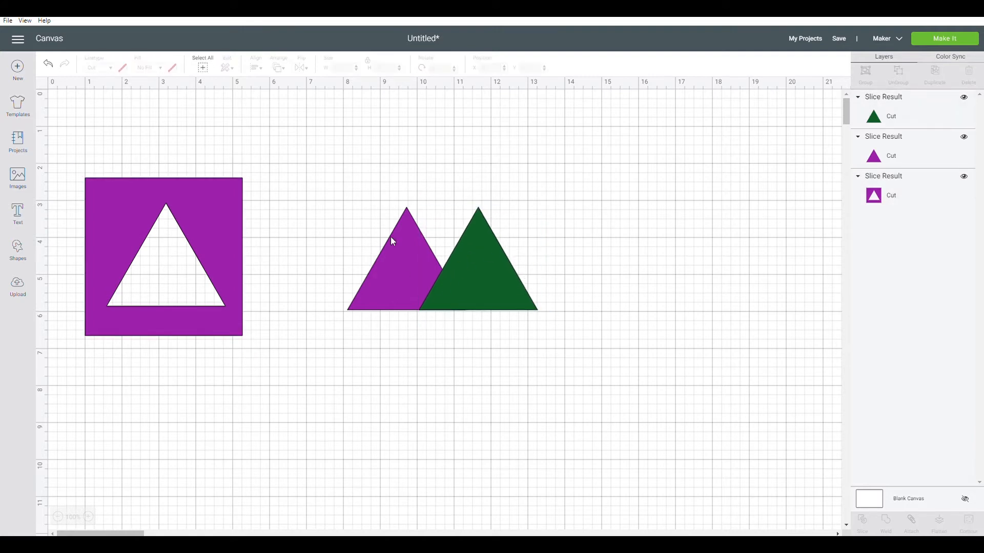
mouse_move(475, 294)
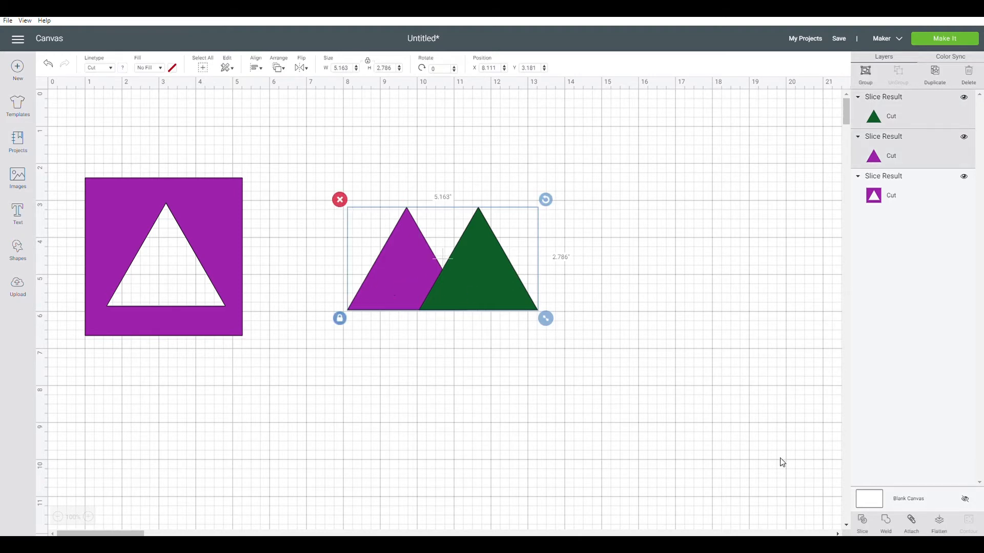
left_click(885, 523)
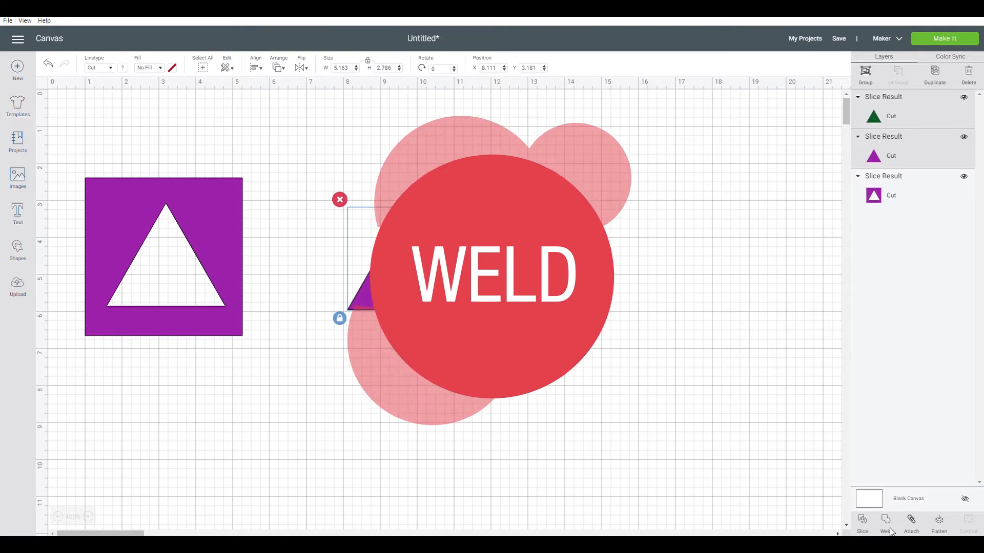
left_click(885, 523)
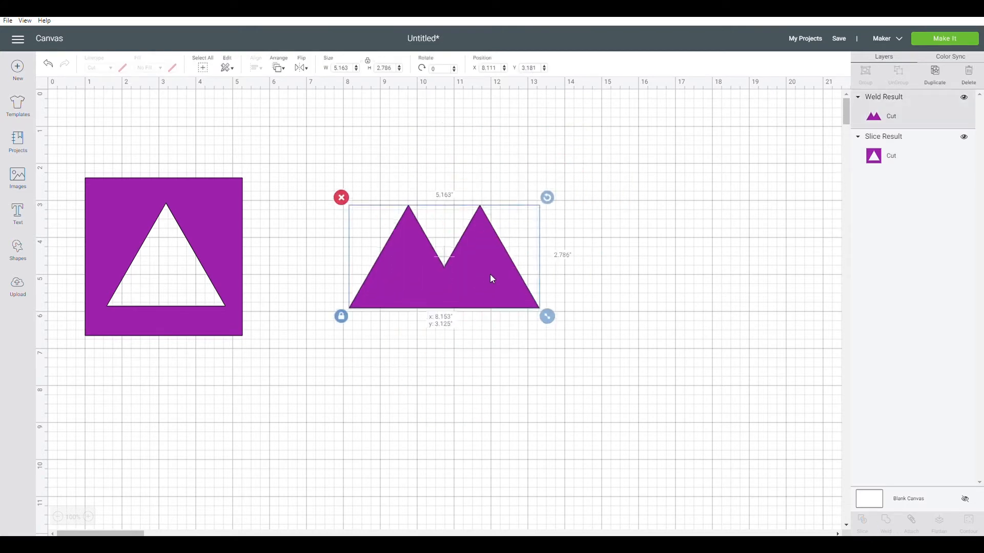
left_click_drag(443, 257, 481, 251)
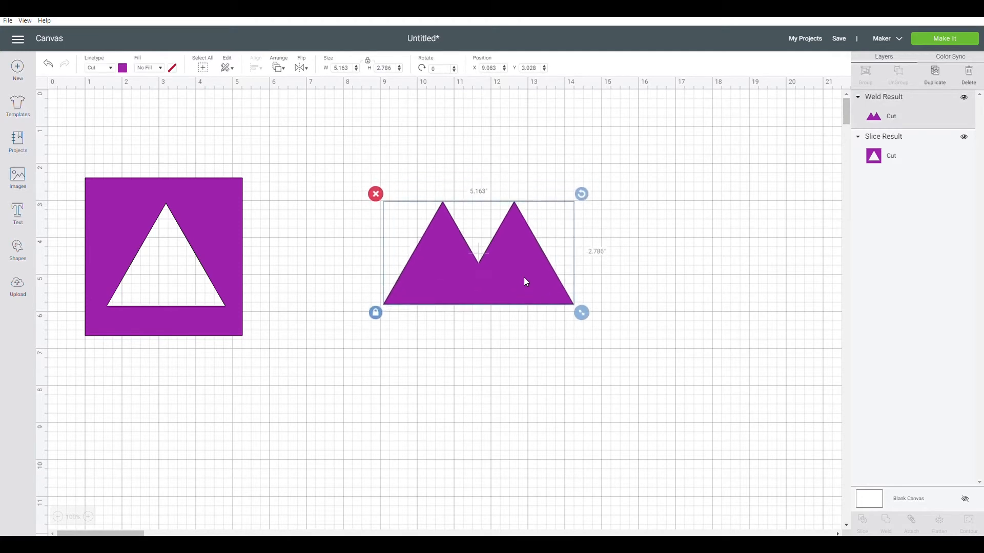
mouse_move(217, 263)
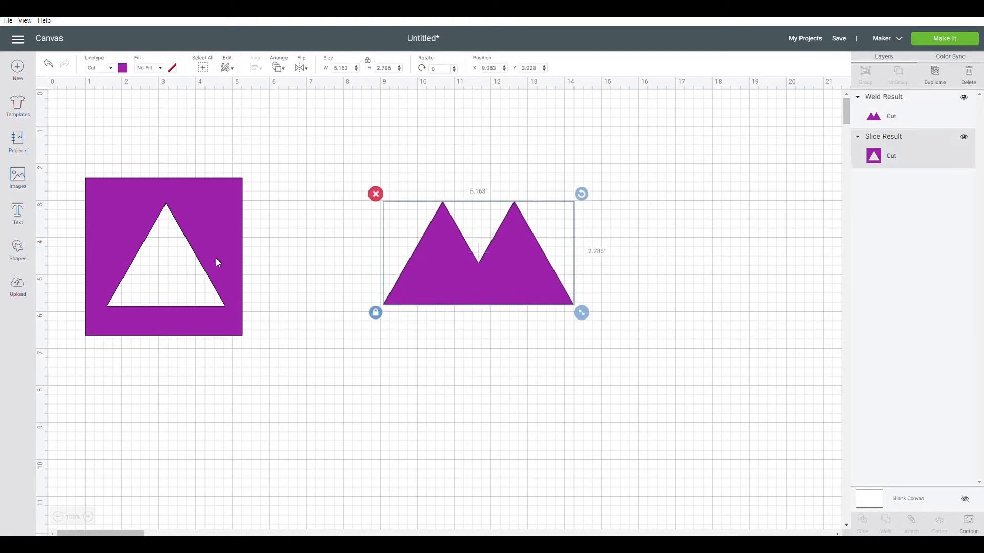
Rearrange the square and welded shape, then add a new purple triangle below them
left_click(163, 257)
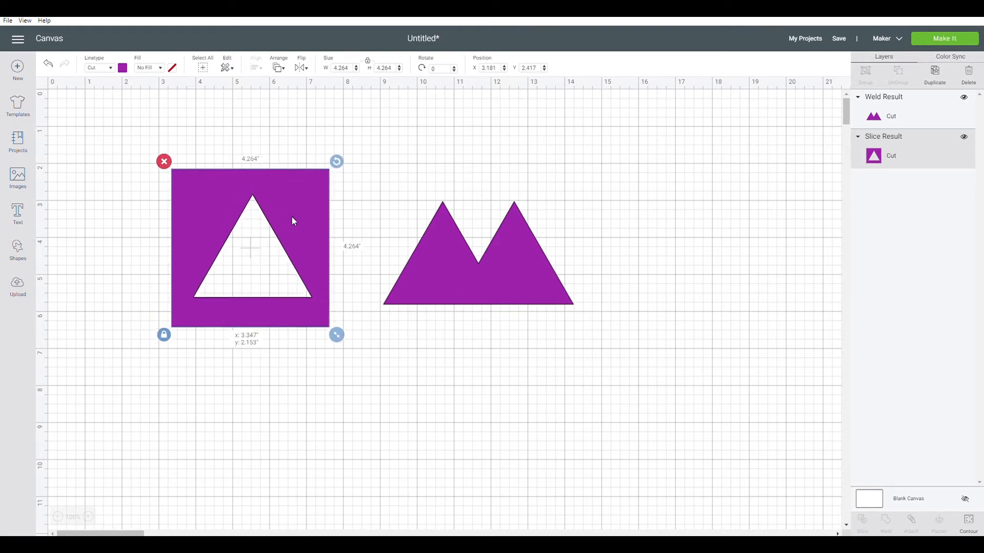
left_click(493, 251)
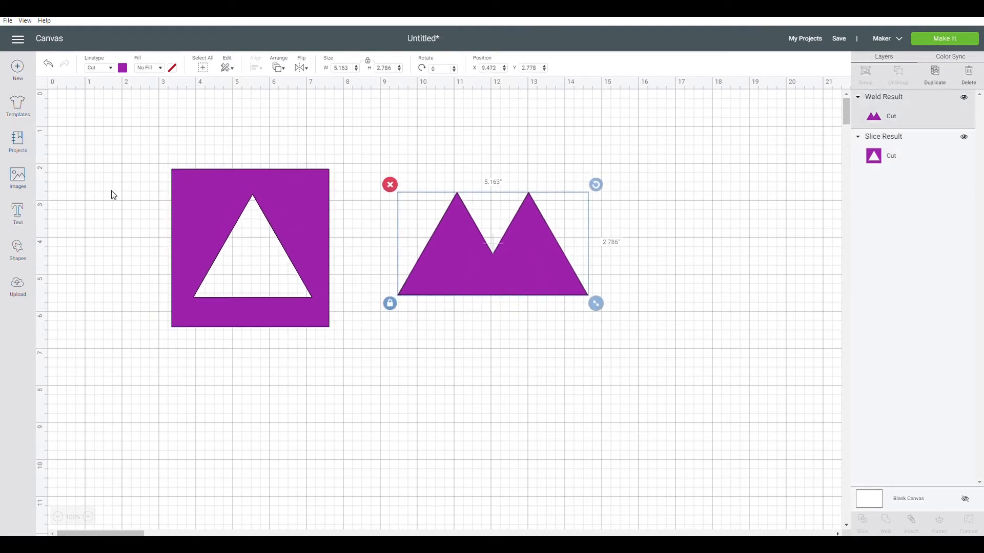
left_click(18, 251)
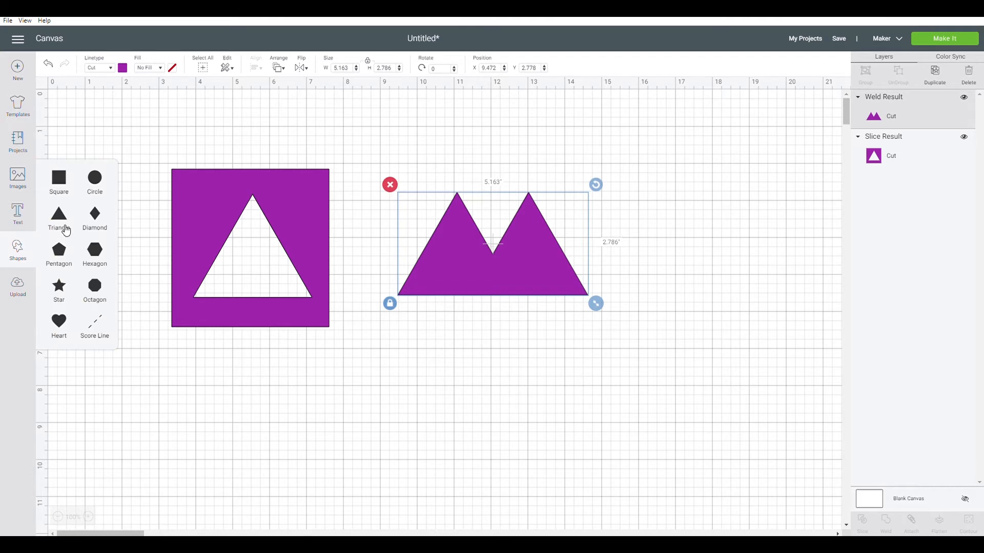
left_click(59, 213)
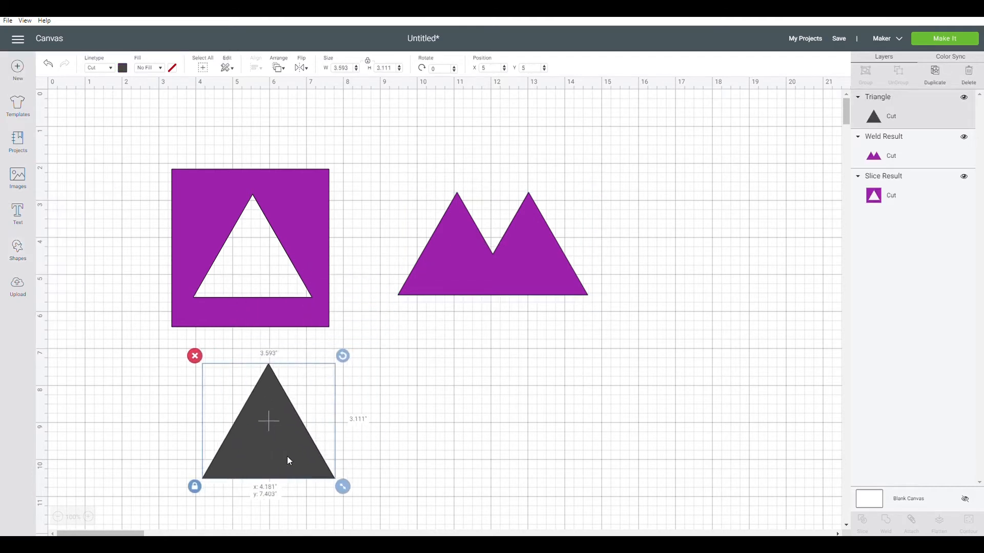
left_click(122, 67)
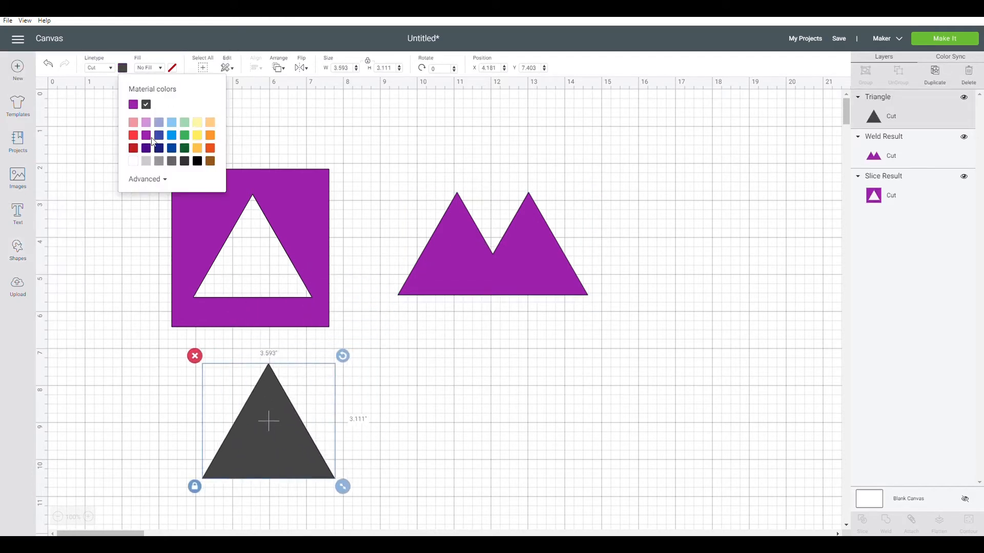
left_click(146, 136)
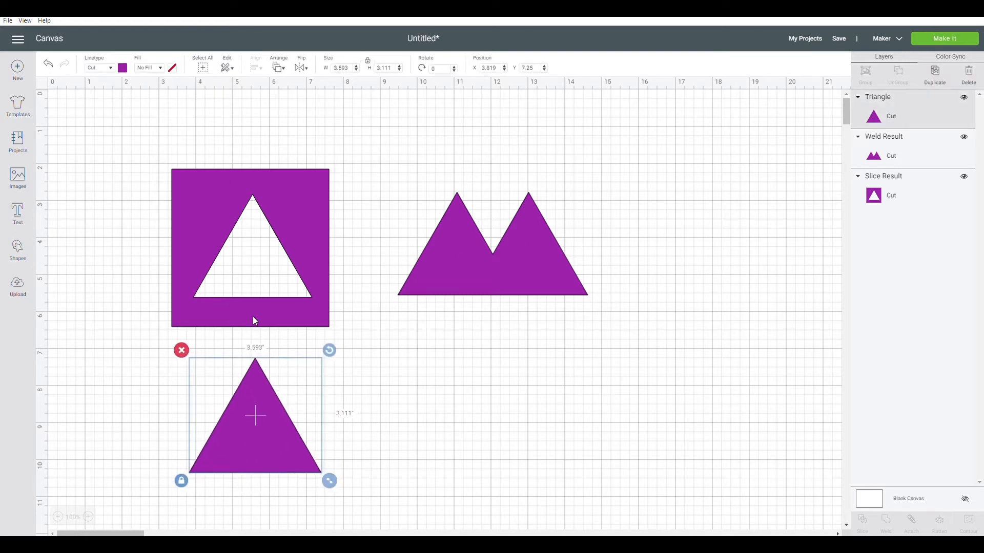
mouse_move(303, 424)
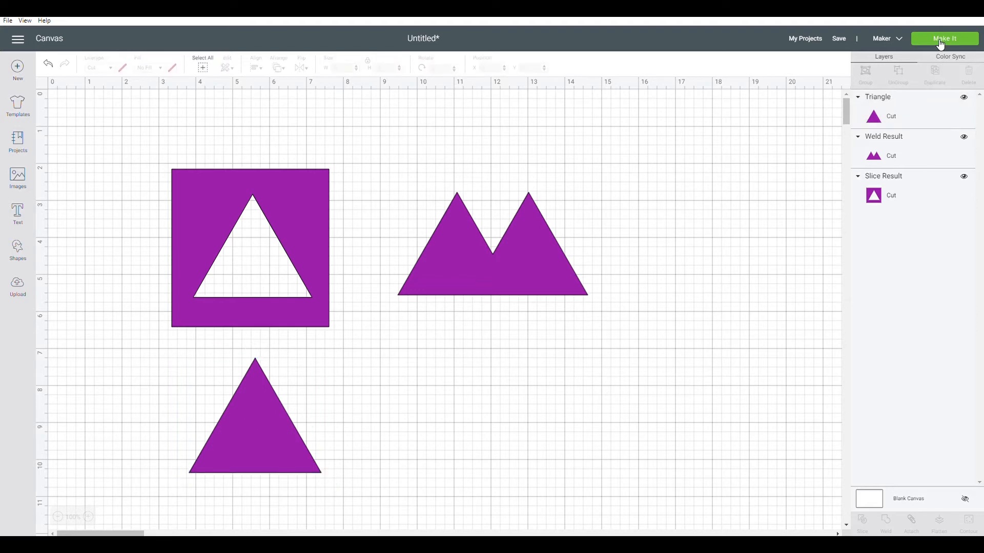
left_click(944, 38)
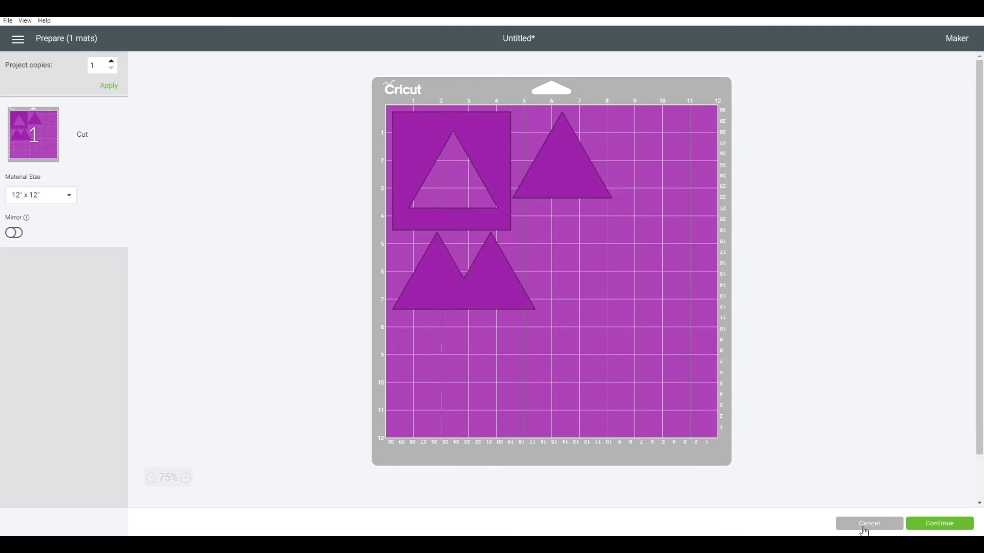
left_click(868, 524)
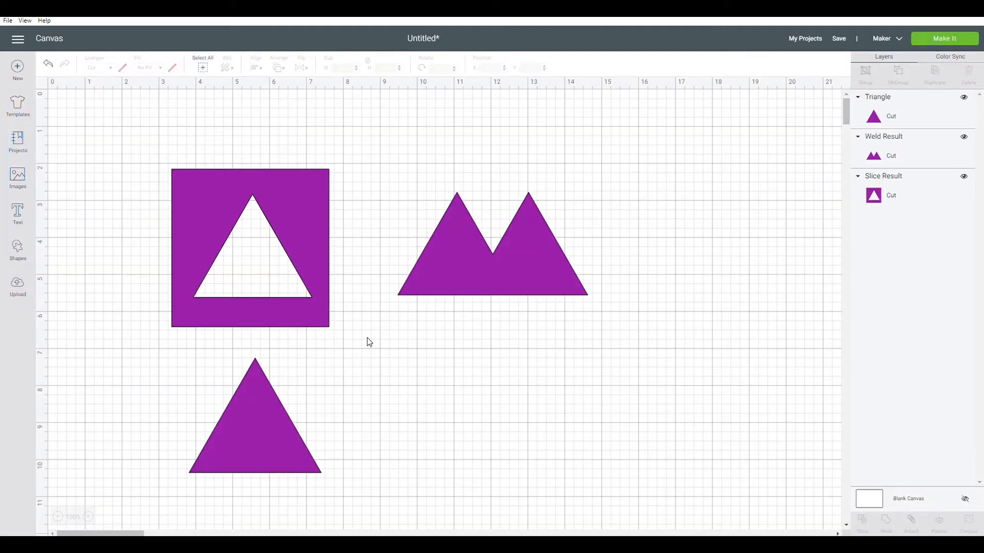
mouse_move(384, 379)
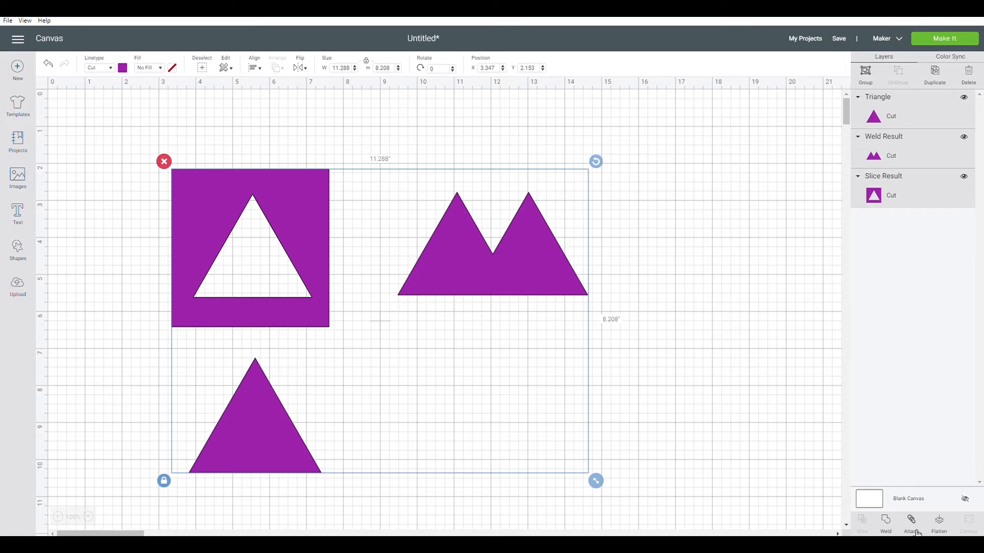
Attach the three shapes to keep their layout, preview on the mat, and return to canvas
left_click(910, 524)
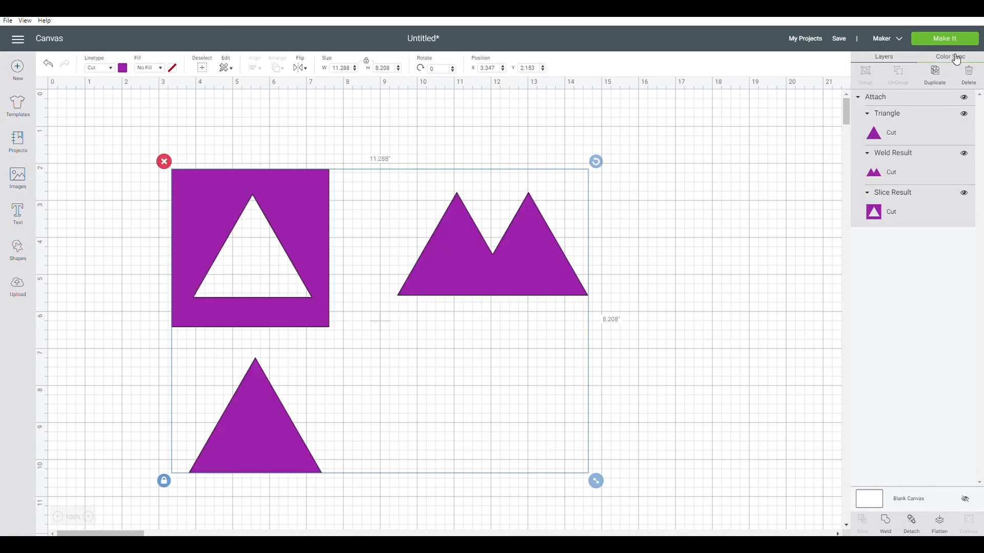
left_click(944, 38)
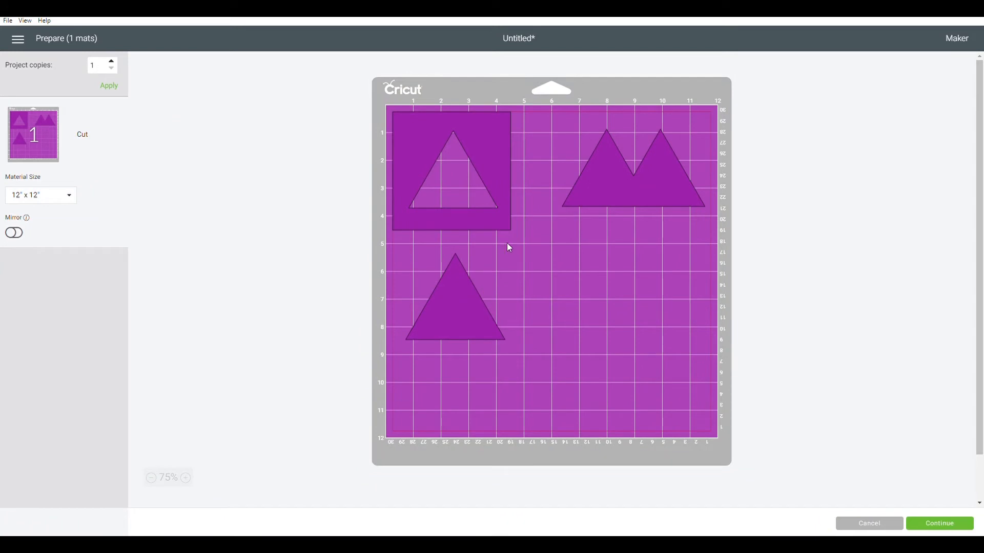
mouse_move(226, 321)
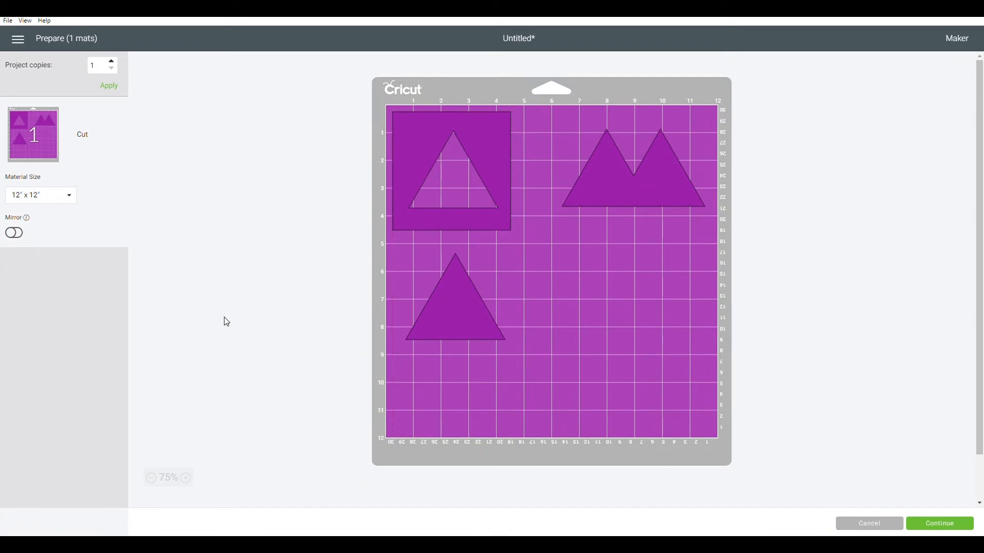
mouse_move(868, 523)
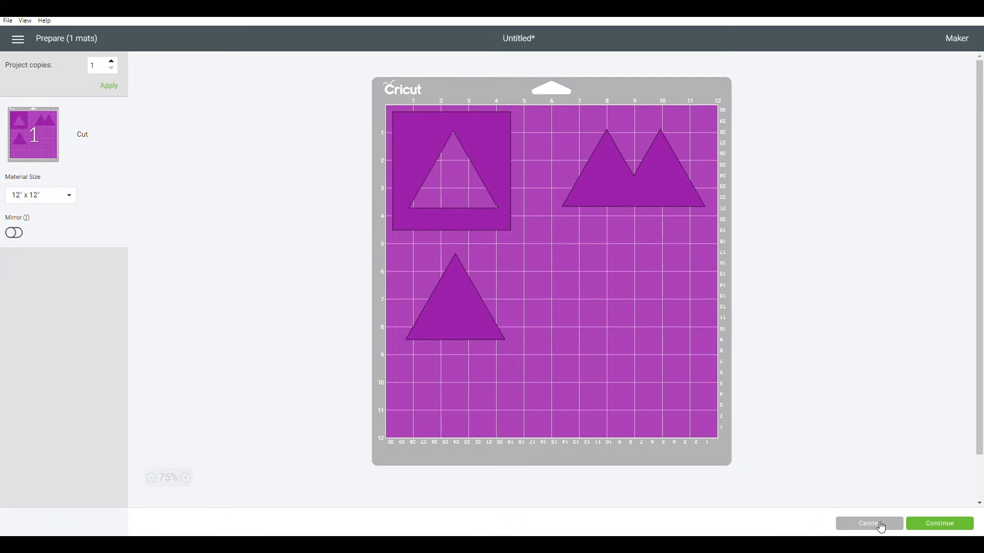
left_click(868, 524)
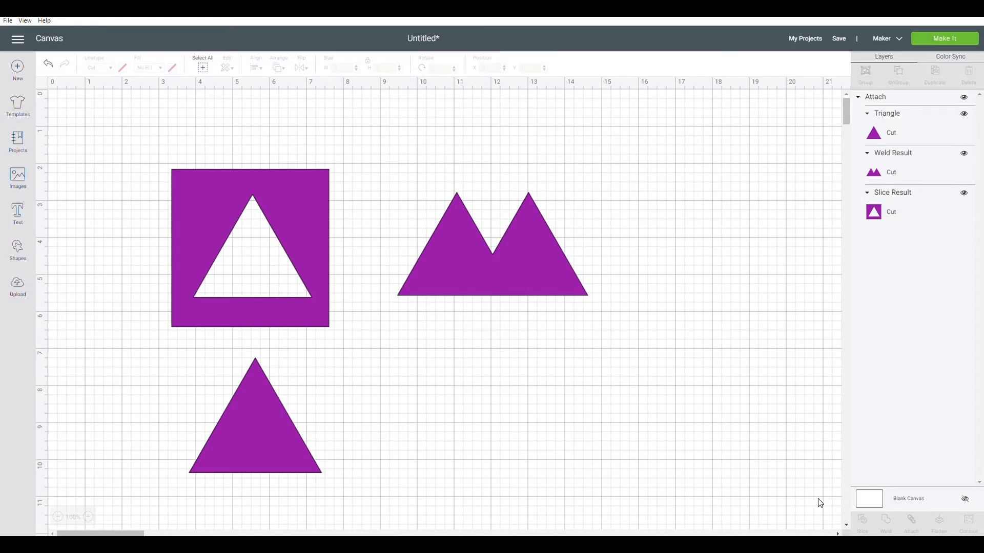
mouse_move(267, 395)
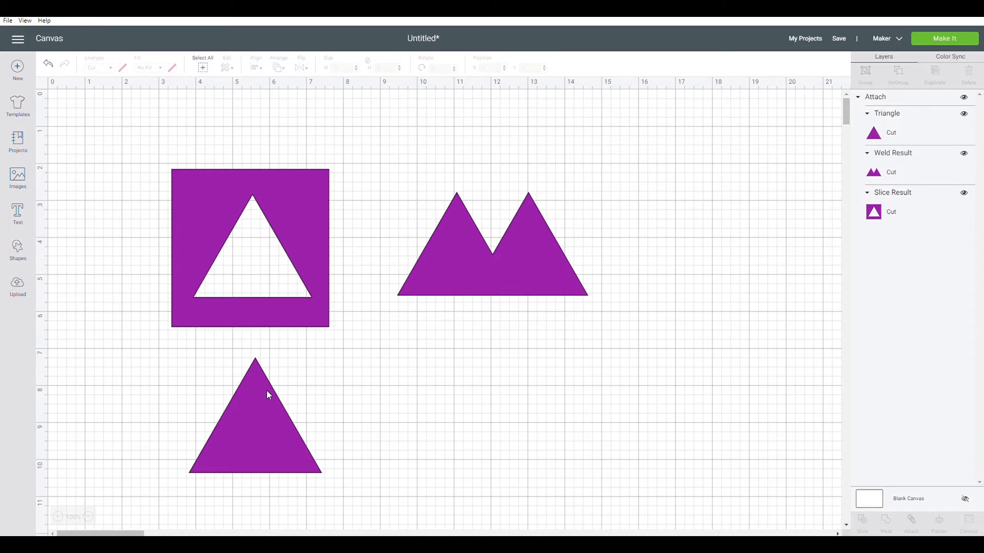
mouse_move(937, 533)
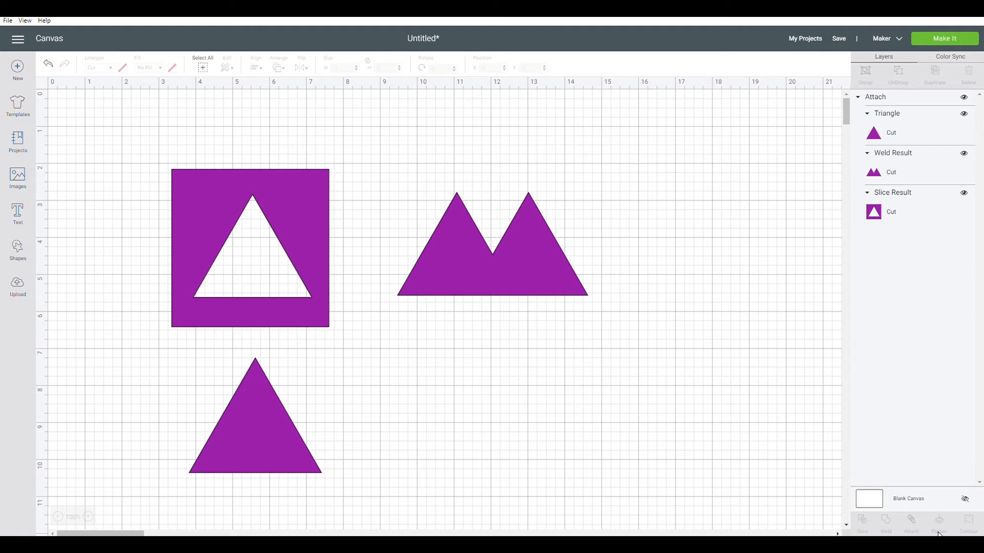
mouse_move(447, 286)
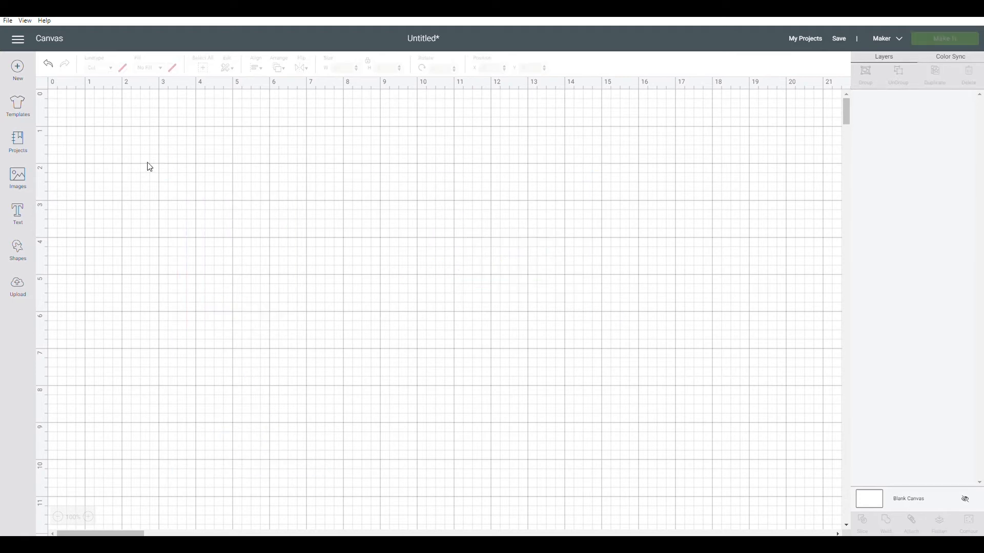
left_click(17, 179)
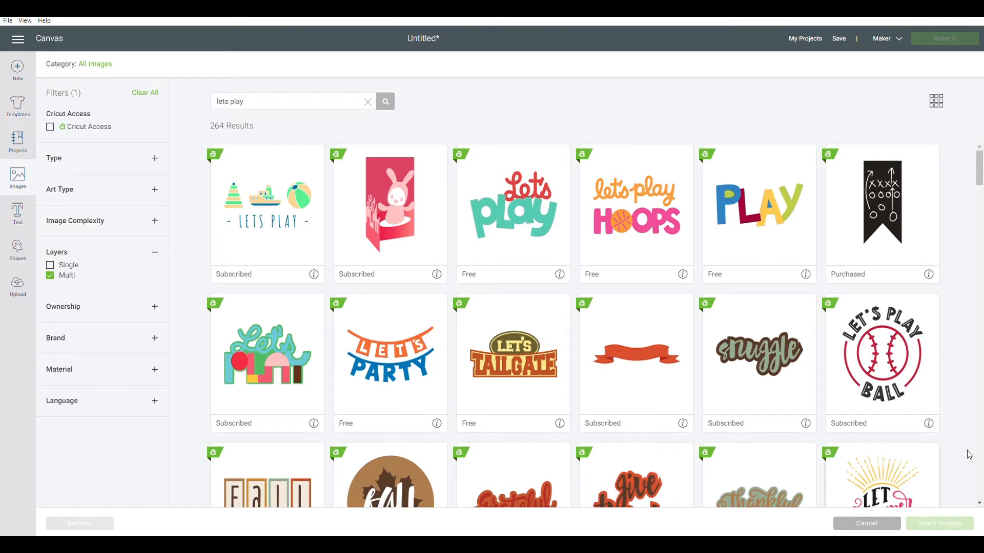
mouse_move(167, 243)
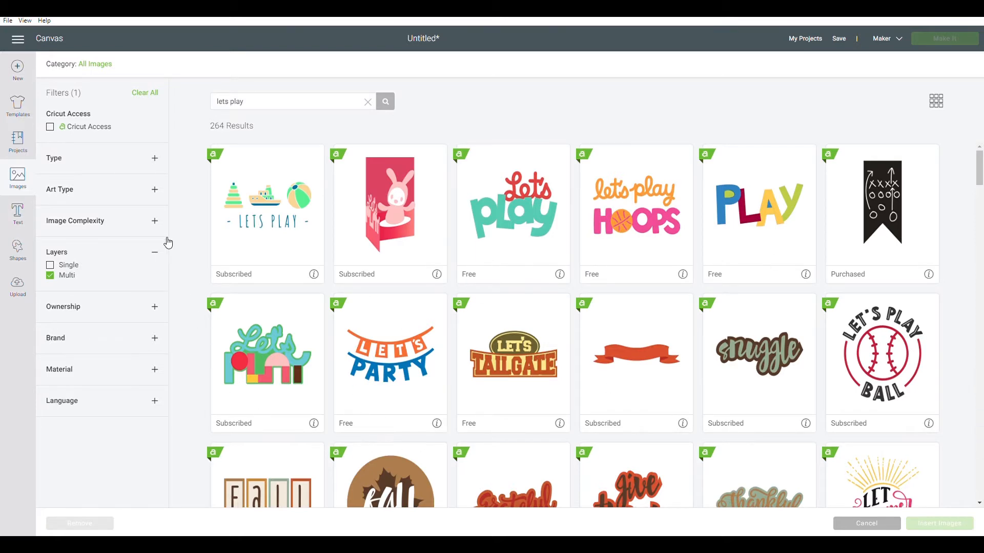
left_click(266, 204)
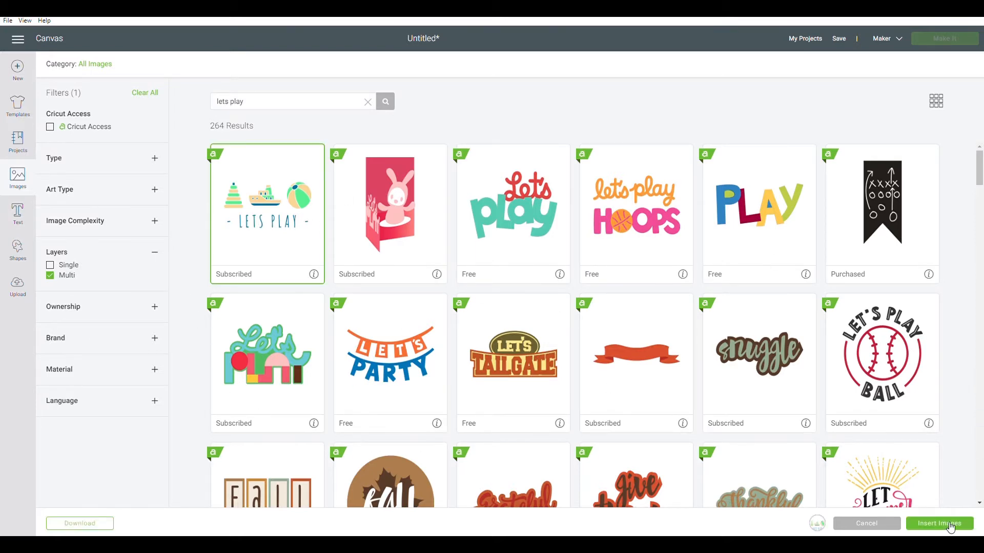
left_click(937, 524)
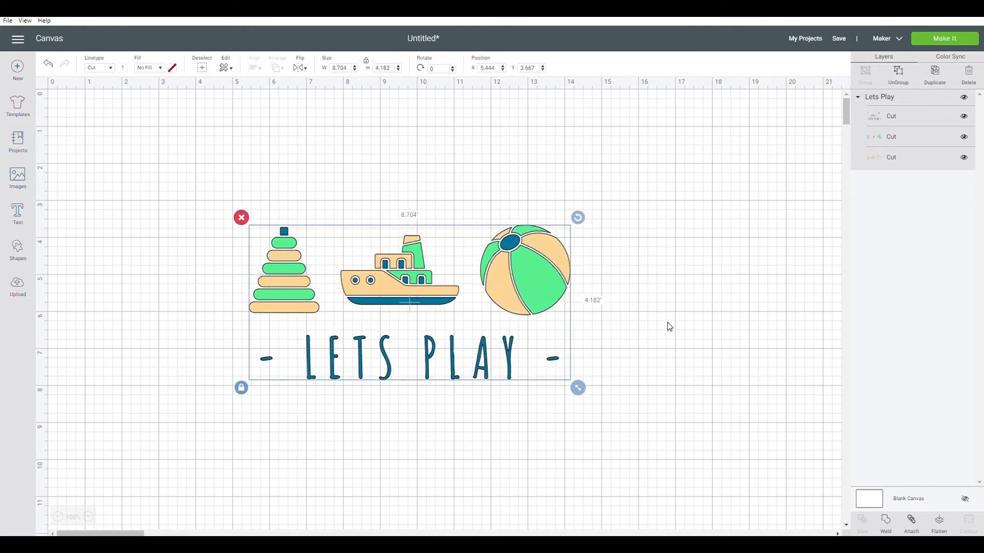
left_click(668, 326)
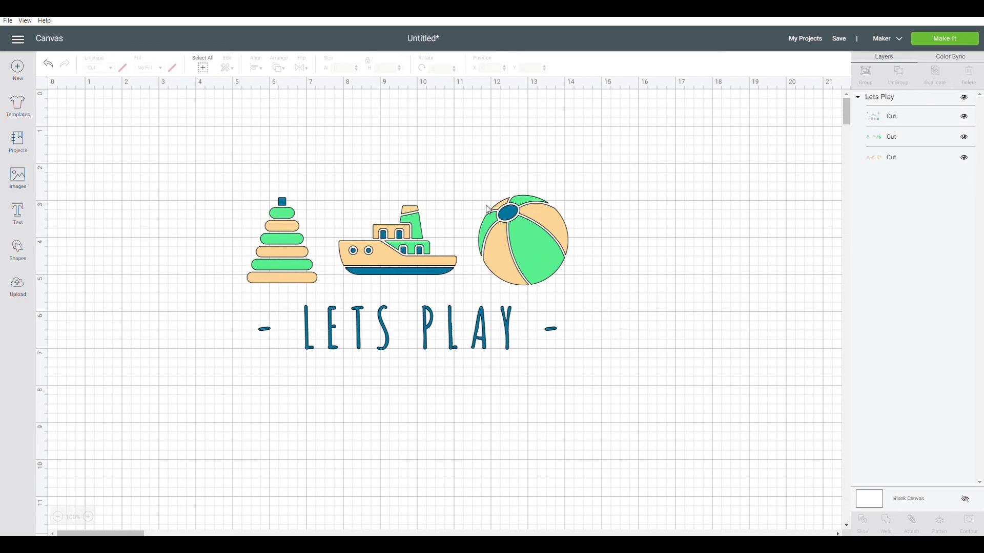
mouse_move(321, 140)
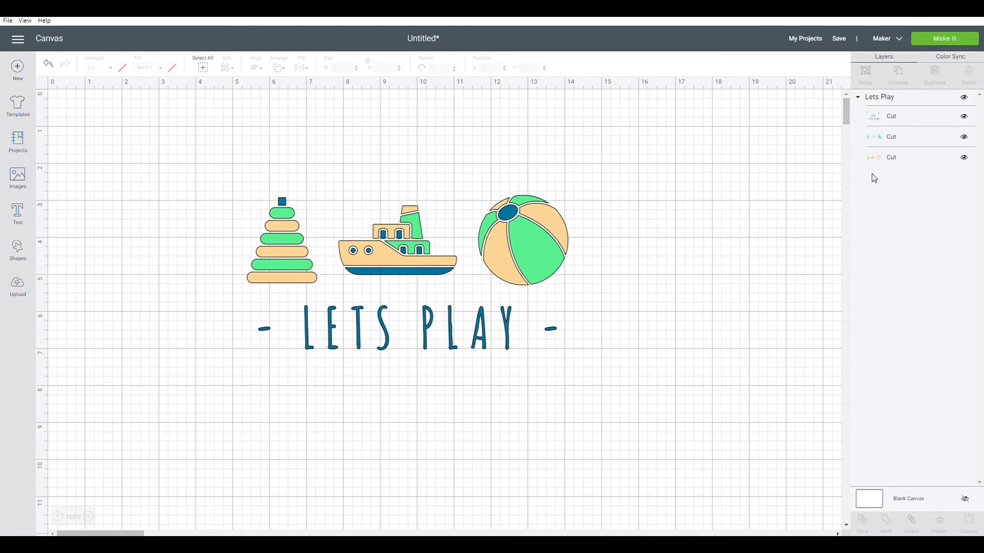
Flatten the Lets Play group into one Cut | Print layer, preview on the mat, and cancel
left_click(520, 245)
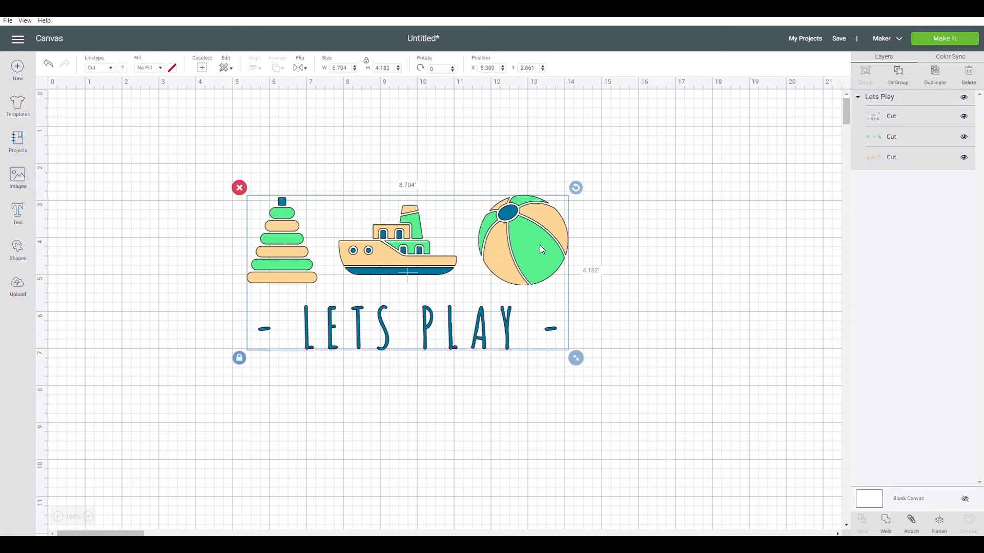
mouse_move(684, 257)
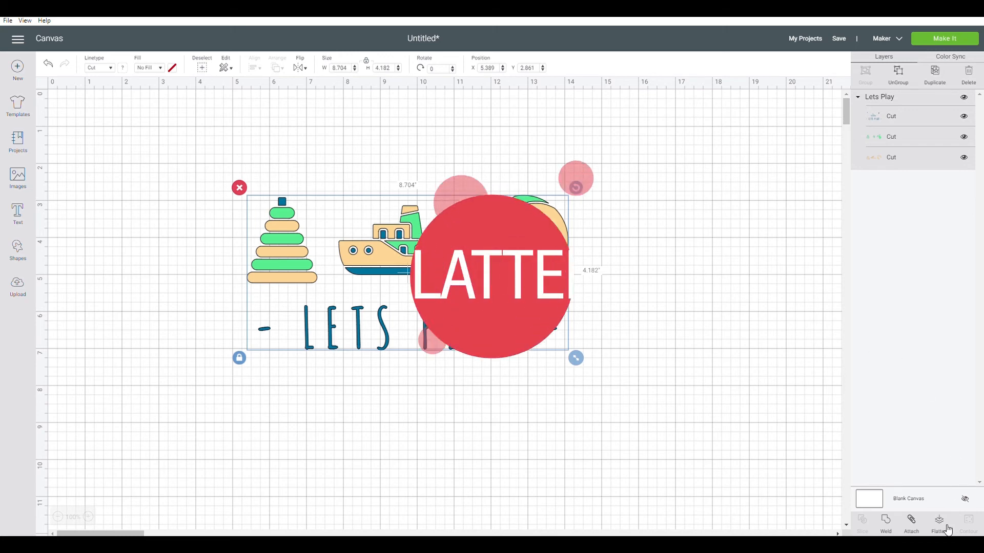
left_click(936, 525)
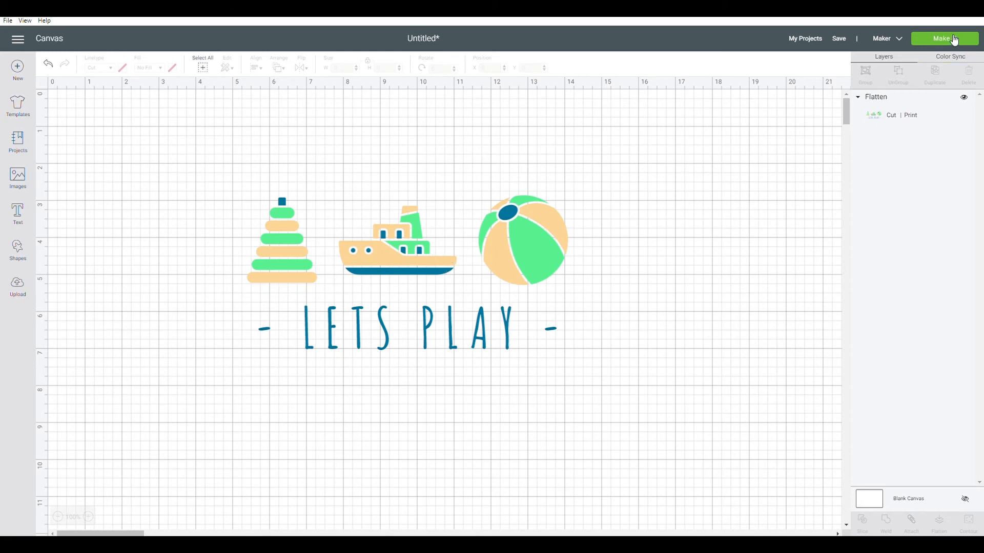
left_click(943, 38)
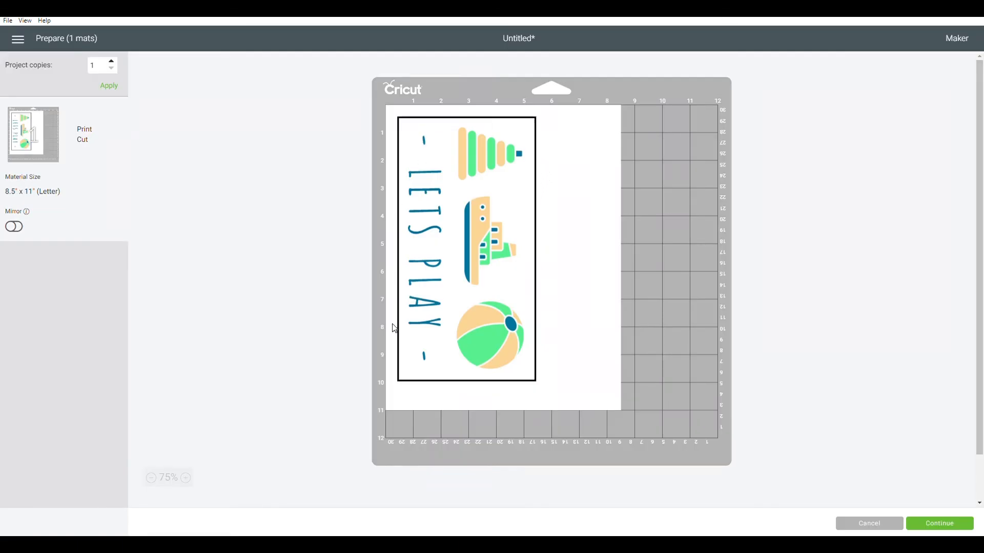
mouse_move(454, 346)
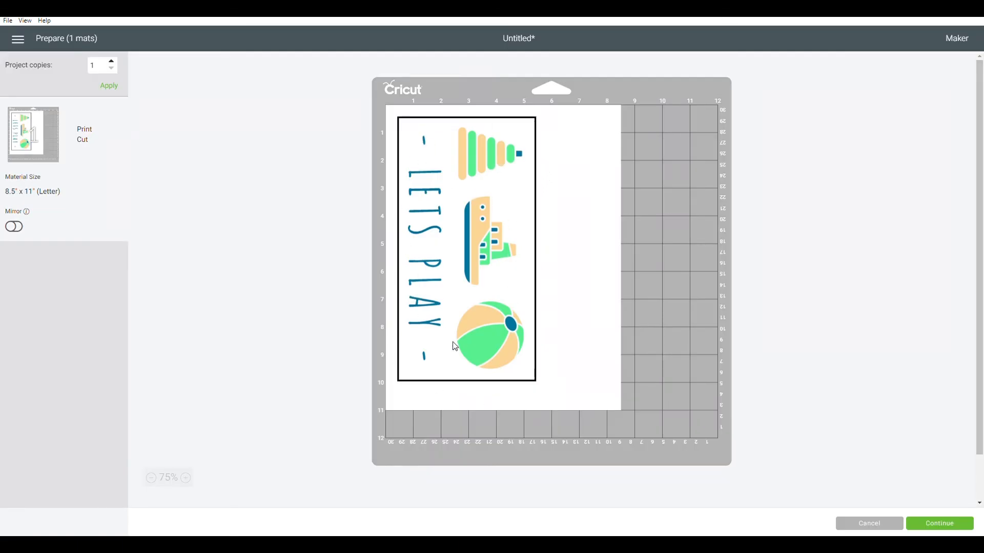
mouse_move(879, 508)
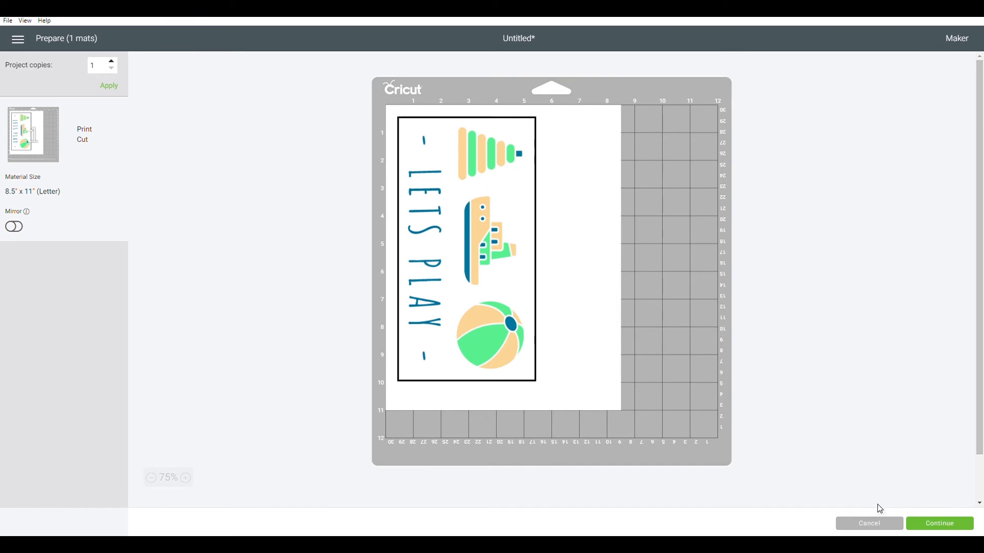
left_click(868, 524)
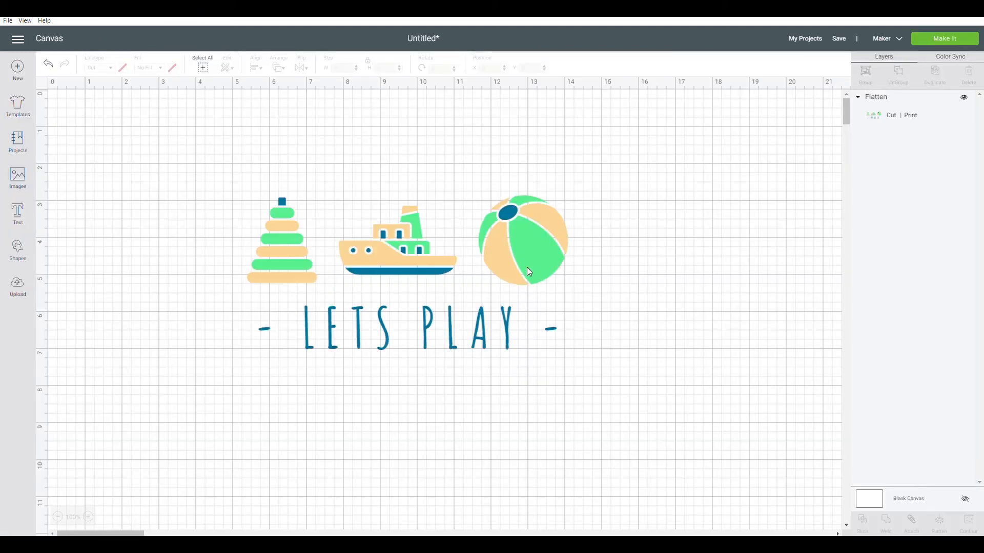
Undo the flatten to restore three layers and start Contour on the dark blue text layer
left_click(526, 269)
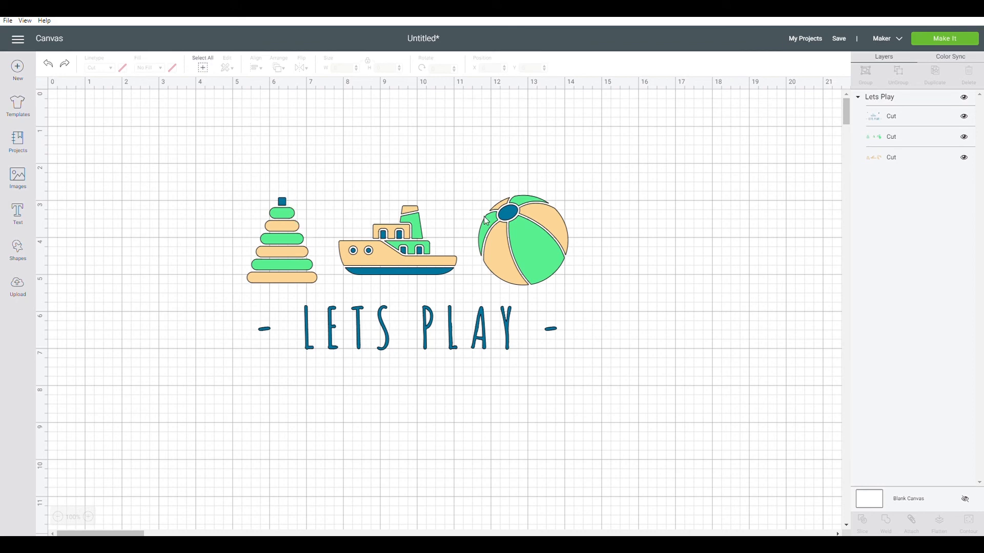
mouse_move(566, 320)
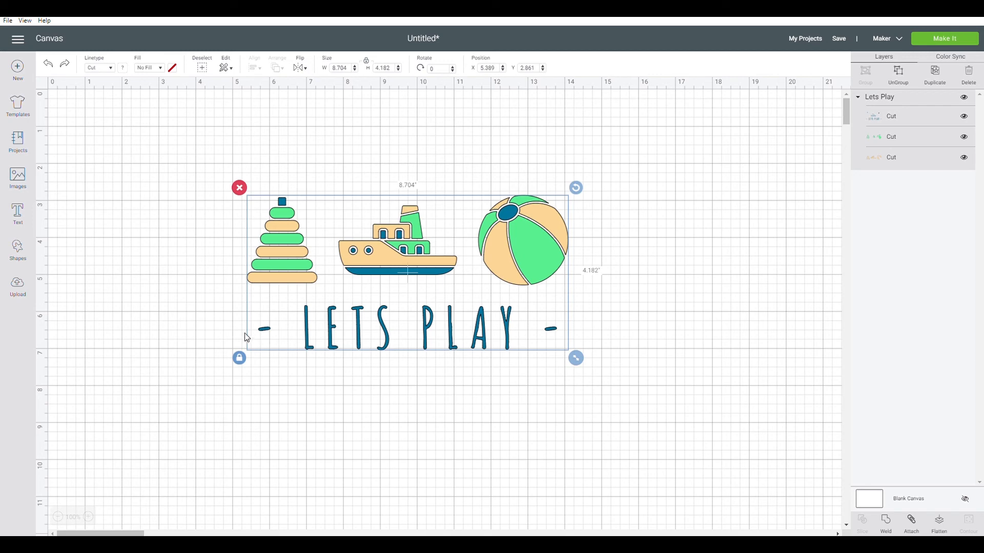
mouse_move(220, 322)
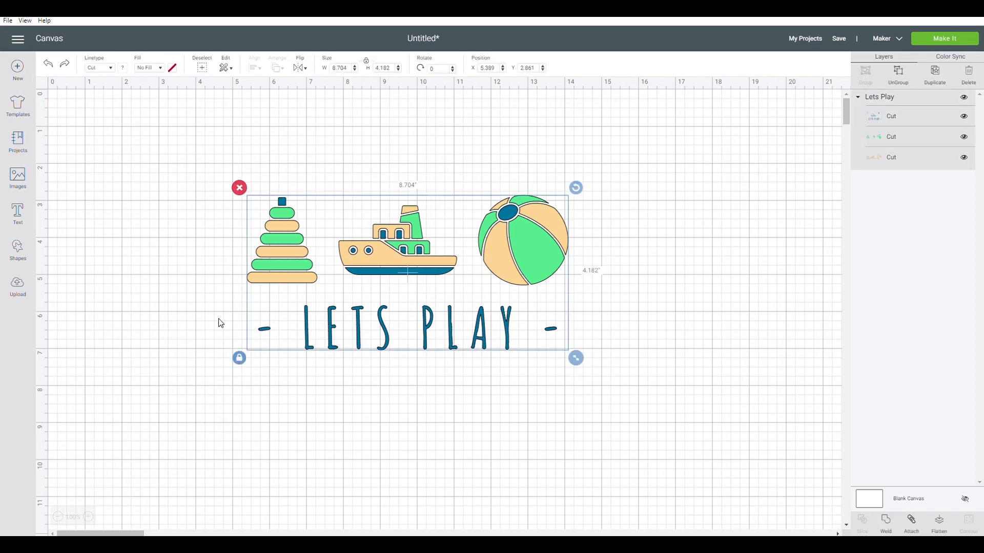
mouse_move(696, 360)
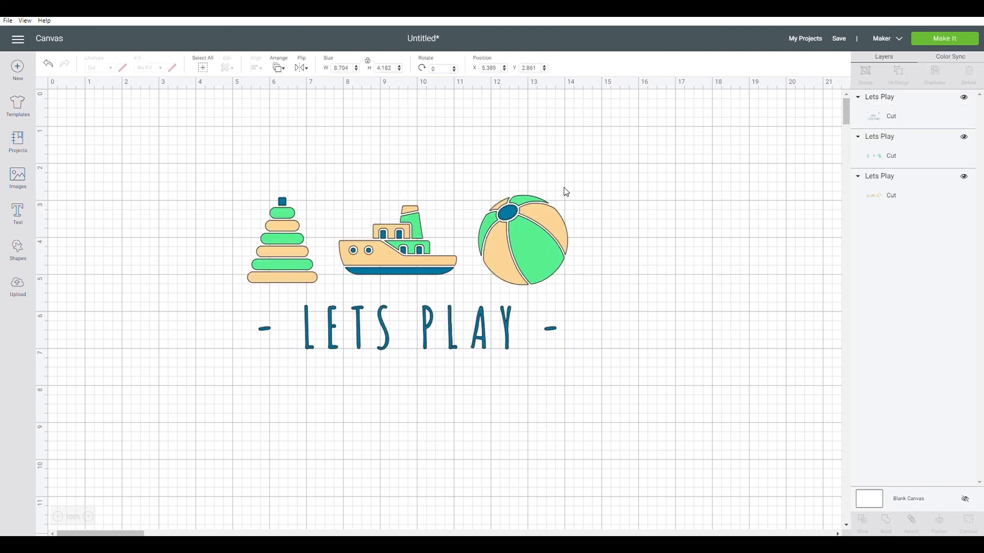
mouse_move(489, 334)
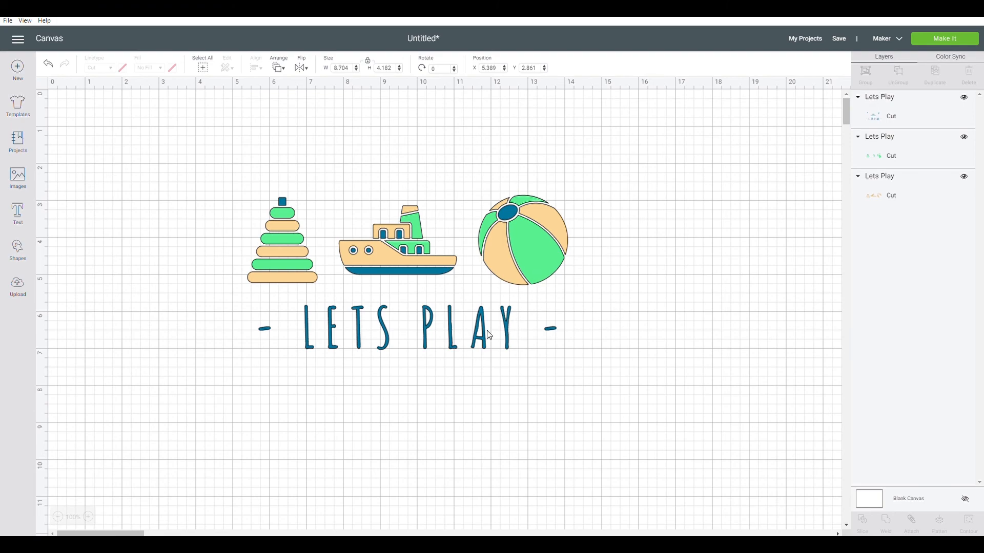
left_click(407, 272)
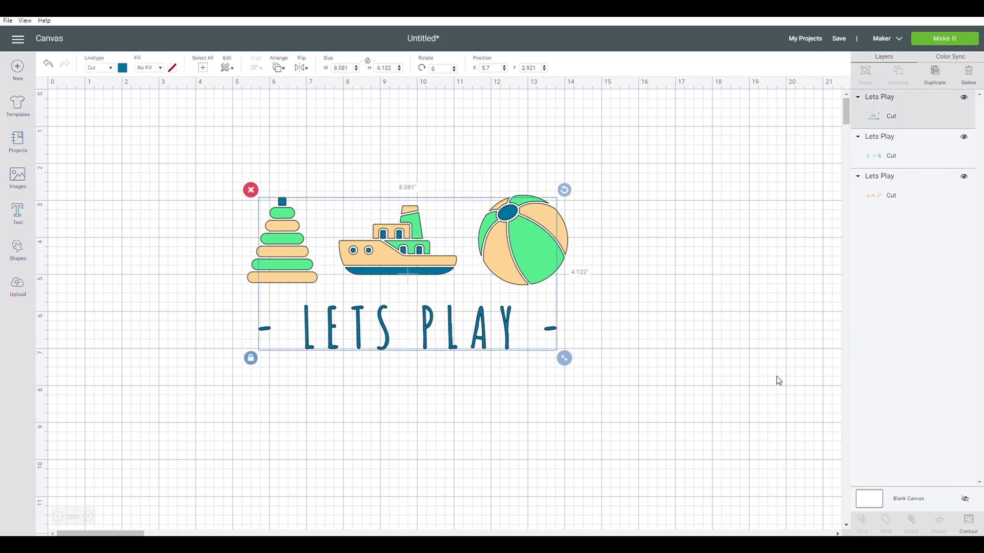
left_click(968, 524)
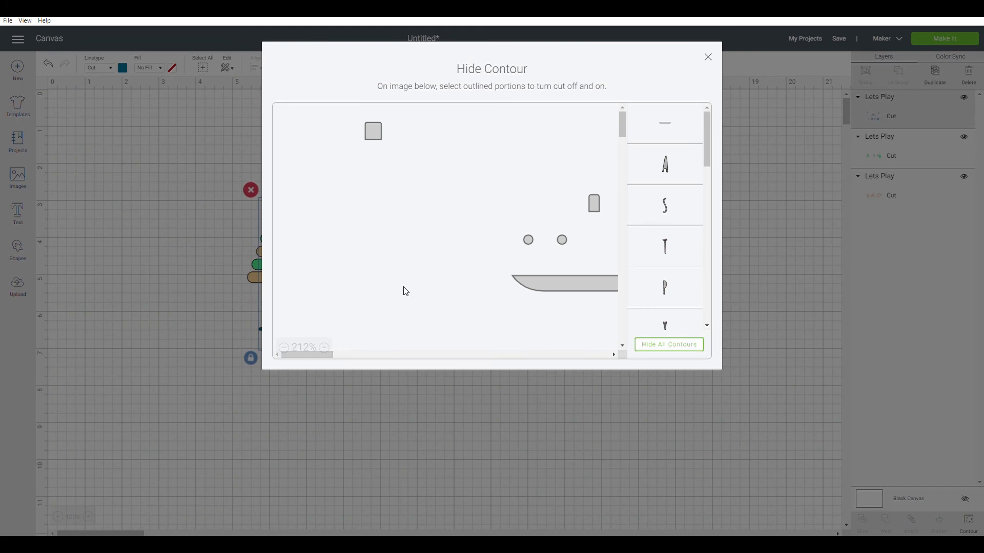
Hide the two dash cuts beside LETS PLAY and close the Hide Contour window
scroll("down", 3)
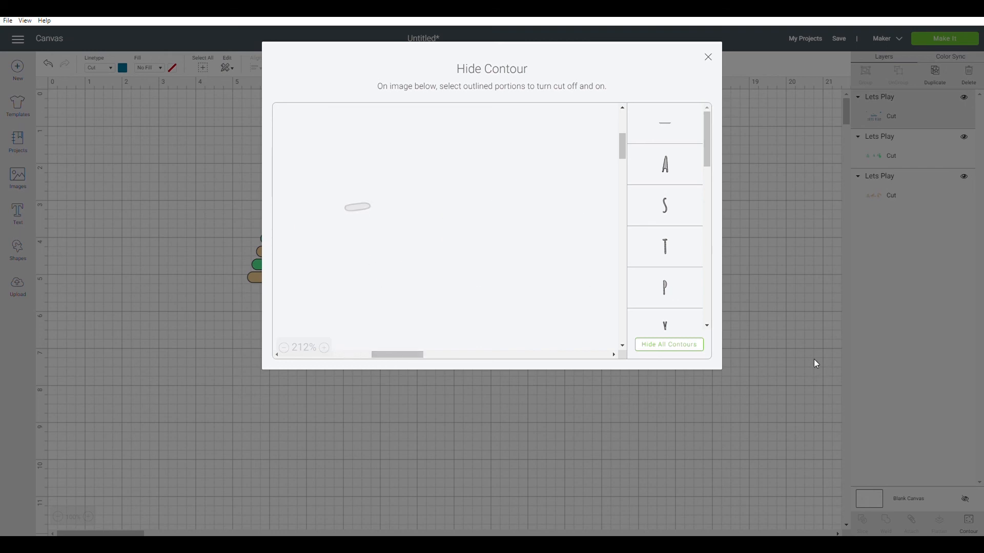
left_click(708, 56)
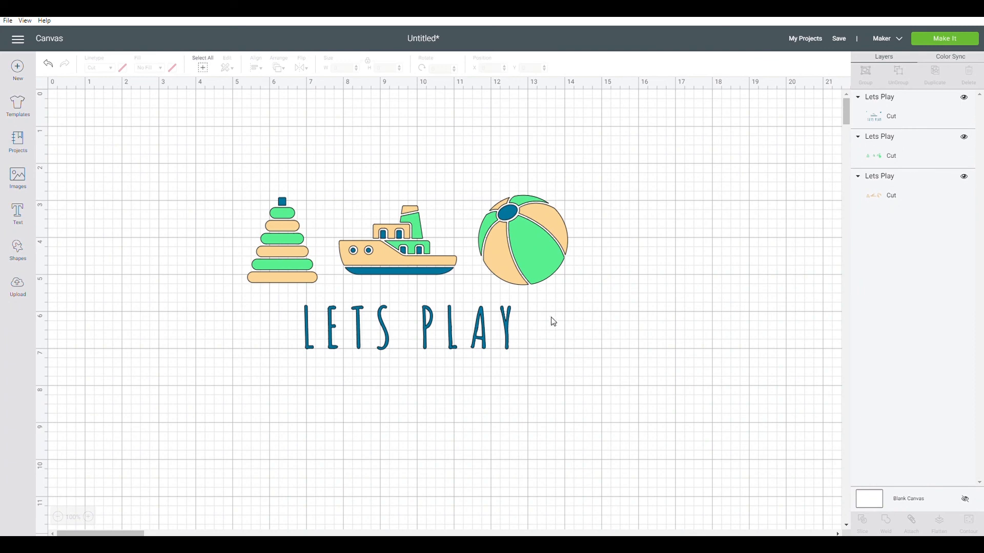
mouse_move(218, 334)
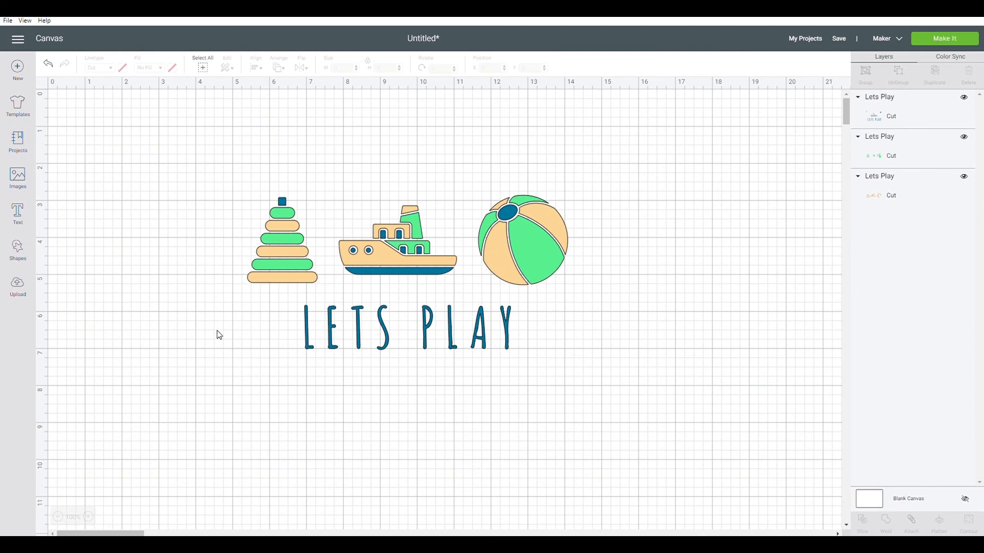
mouse_move(245, 336)
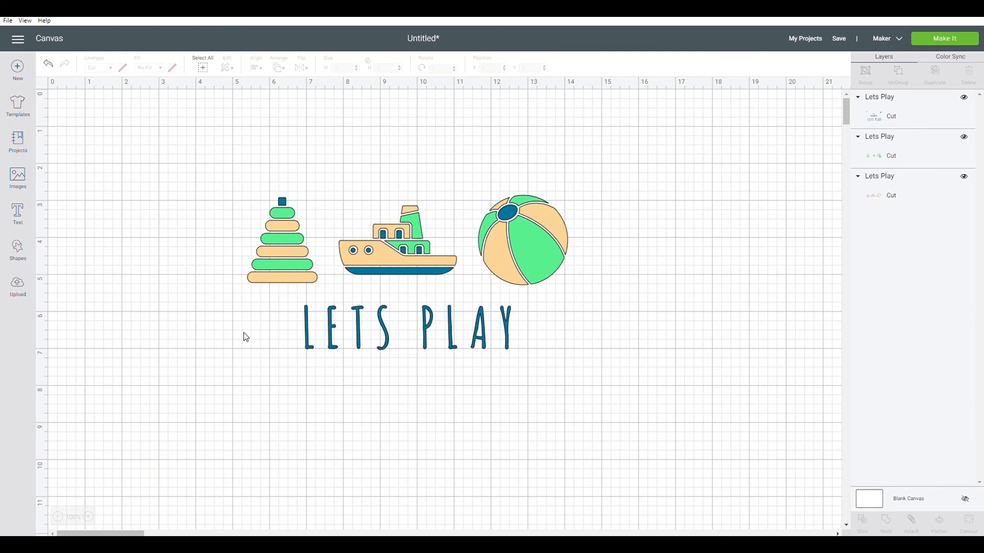
mouse_move(248, 336)
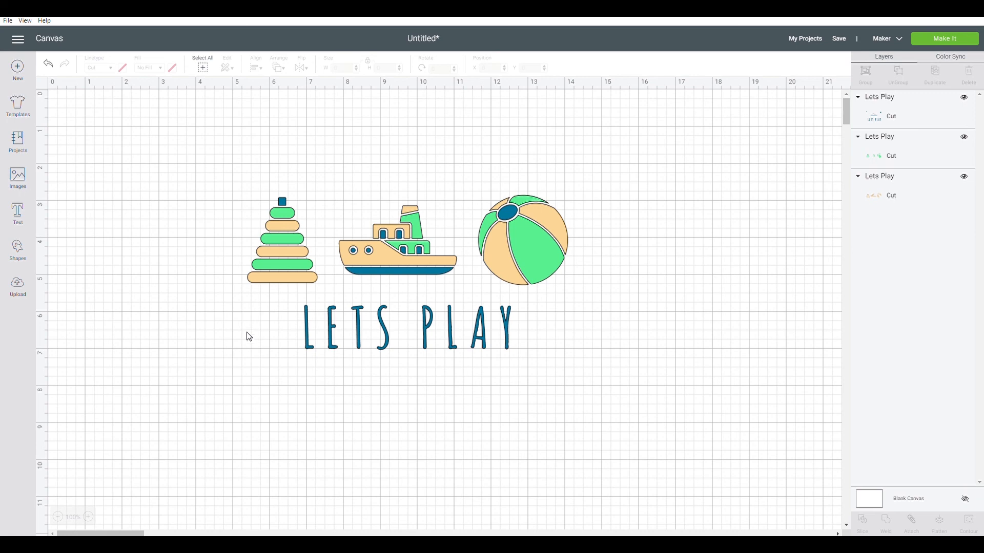